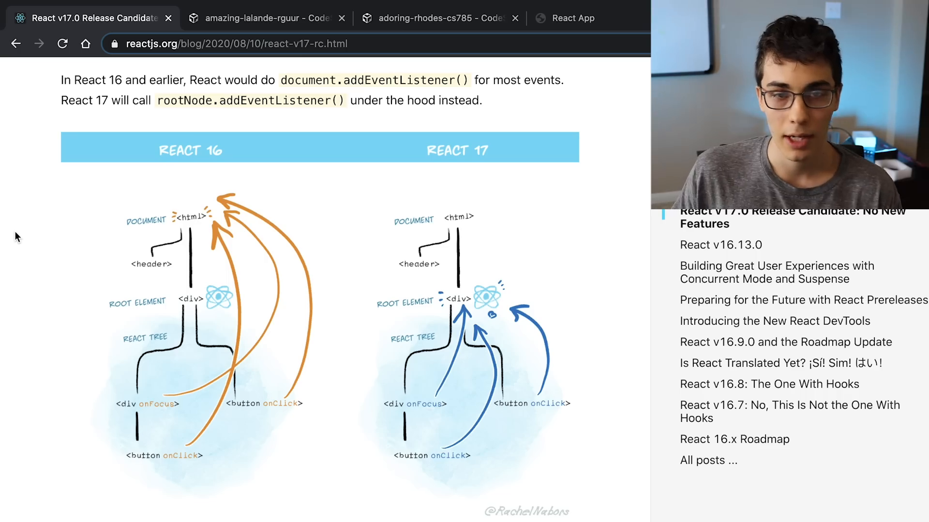
- Highlight addEventListener in the React 16 sentence and the capture-phase example code
double_click(400, 80)
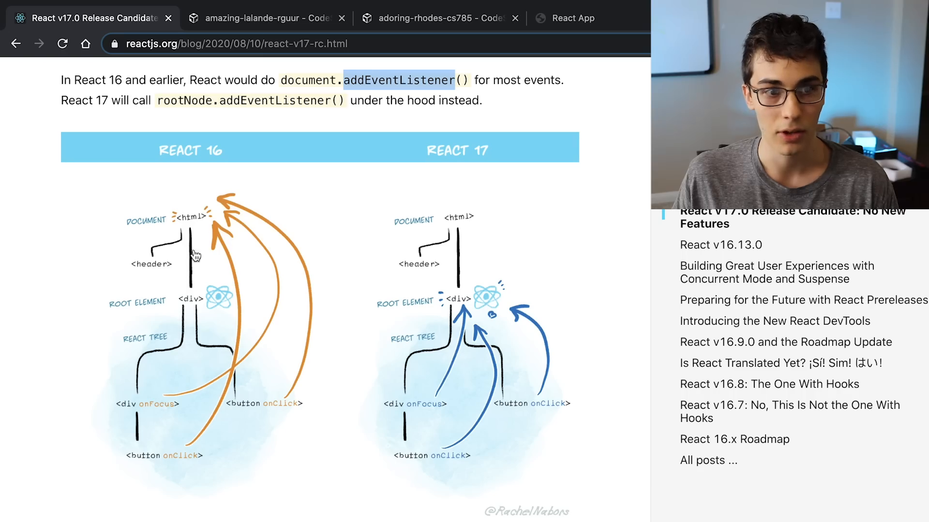
mouse_move(262, 204)
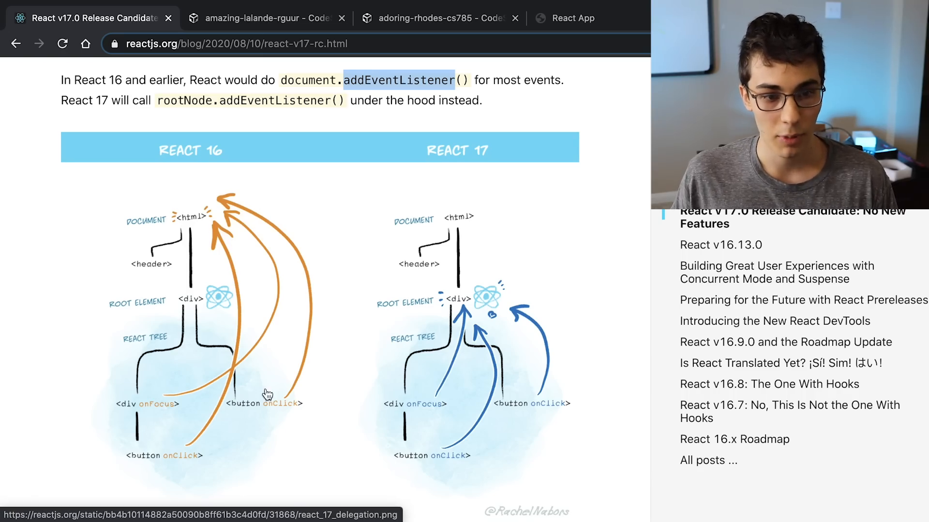
mouse_move(151, 423)
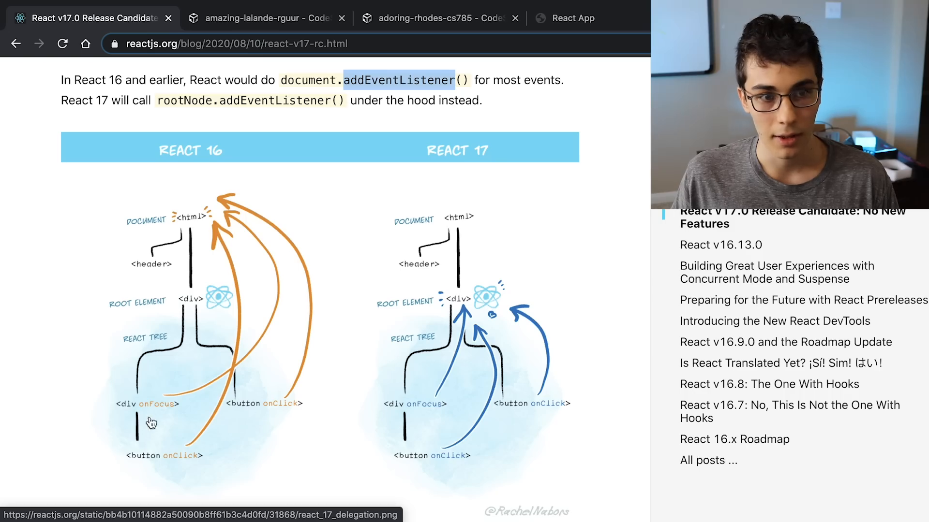
mouse_move(189, 224)
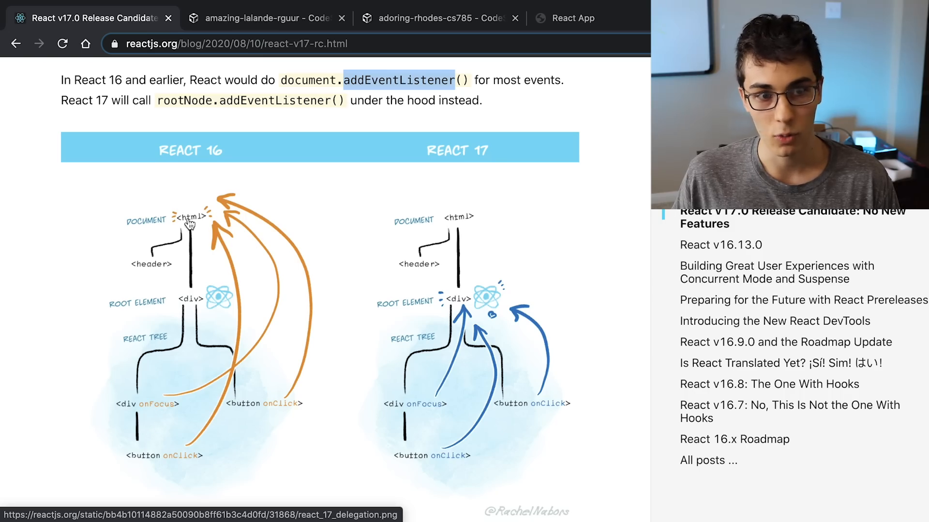
mouse_move(260, 331)
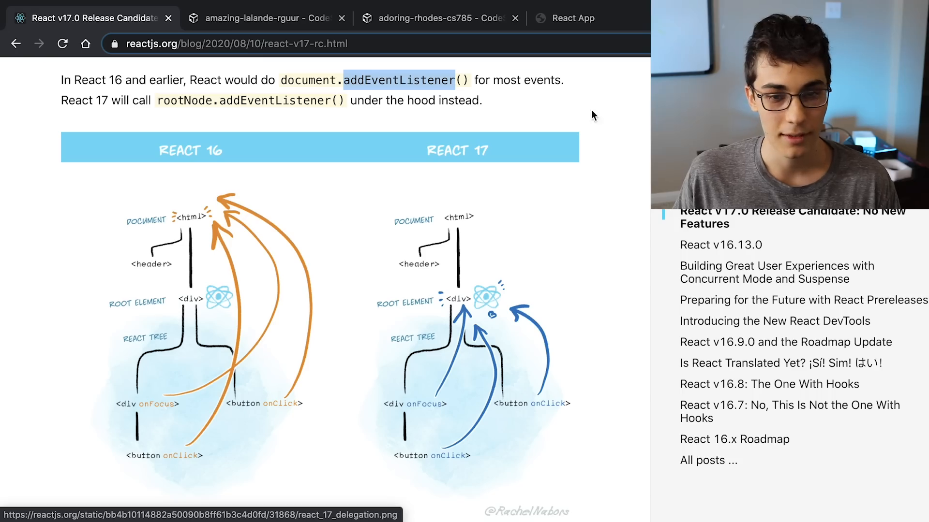
mouse_move(222, 222)
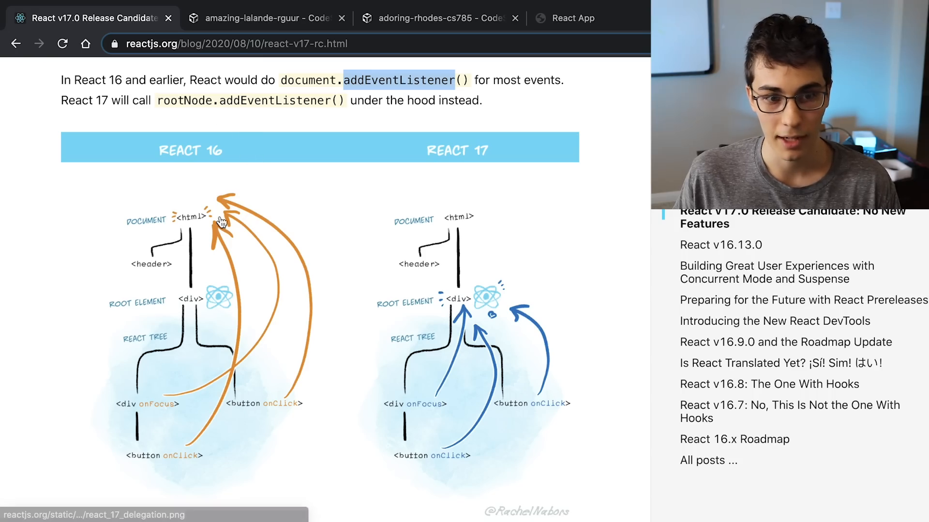
mouse_move(474, 128)
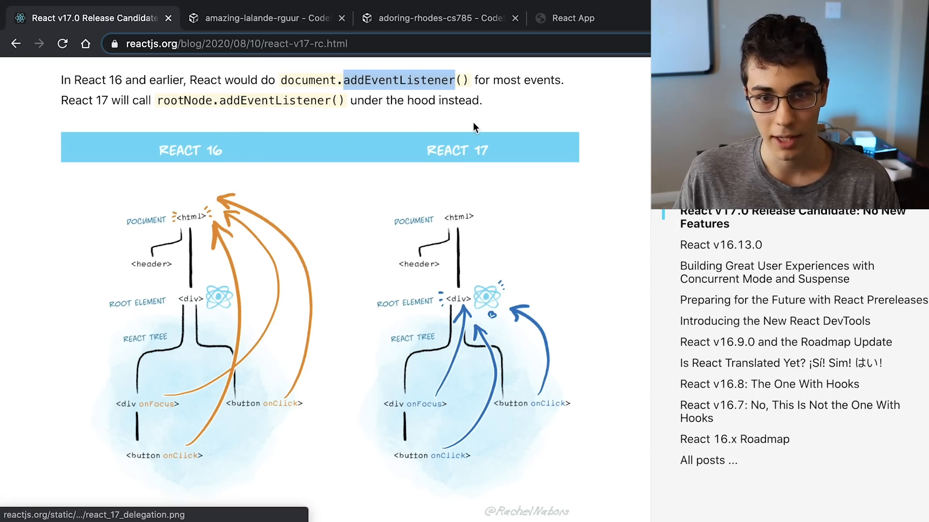
mouse_move(596, 299)
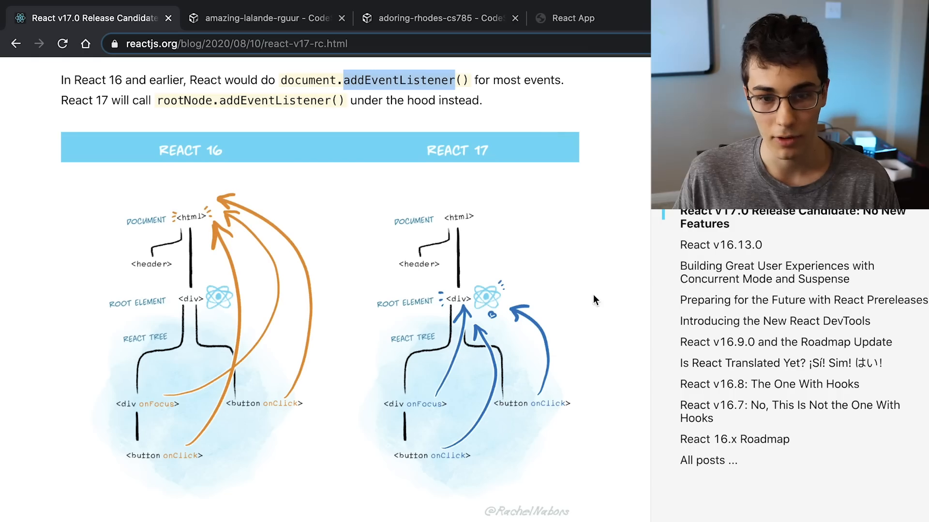
mouse_move(585, 285)
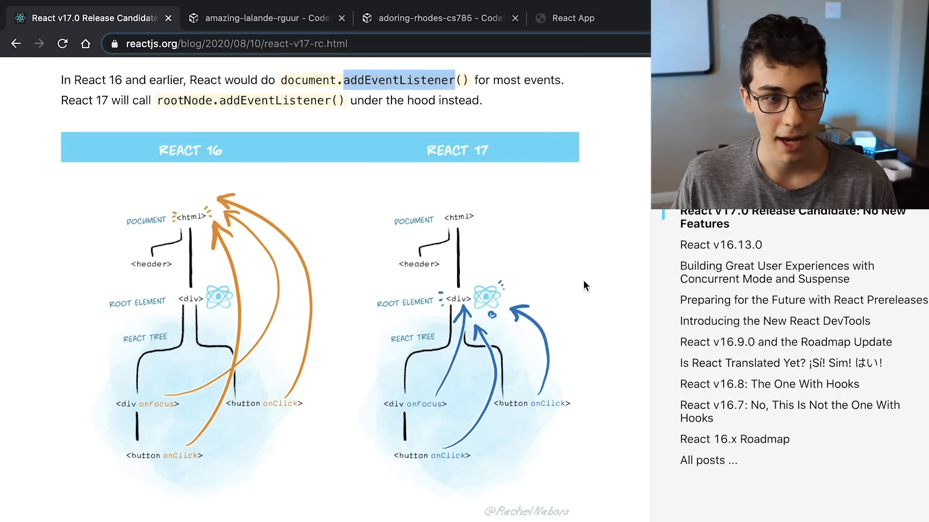
mouse_move(467, 215)
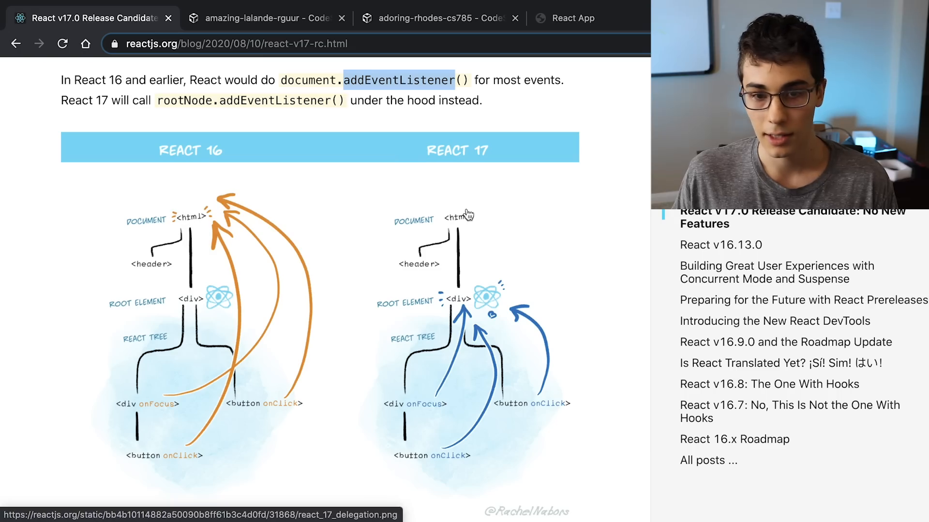
mouse_move(527, 318)
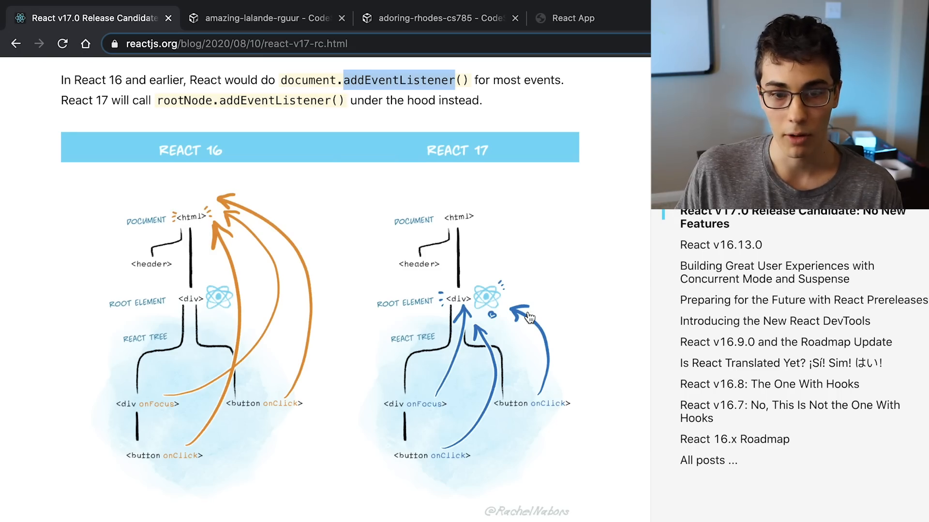
mouse_move(473, 291)
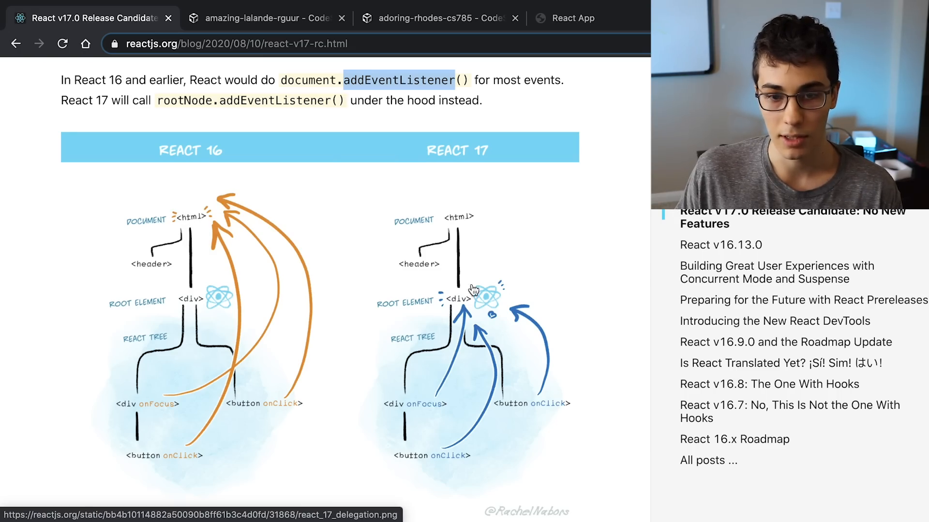
mouse_move(550, 265)
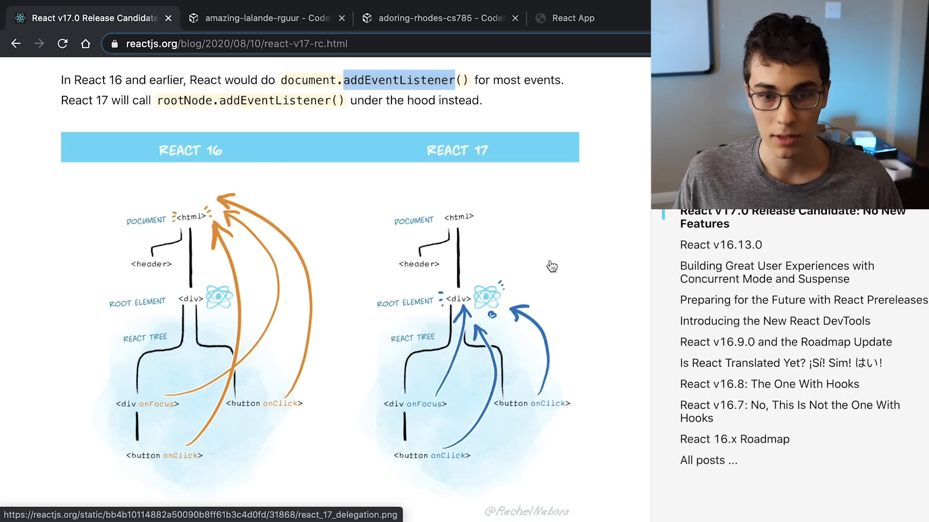
mouse_move(520, 243)
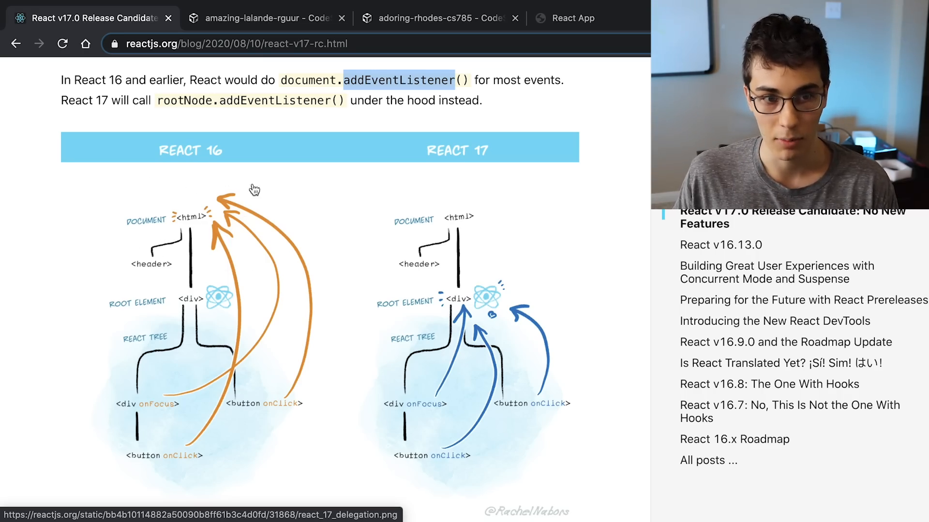
scroll("down", 3)
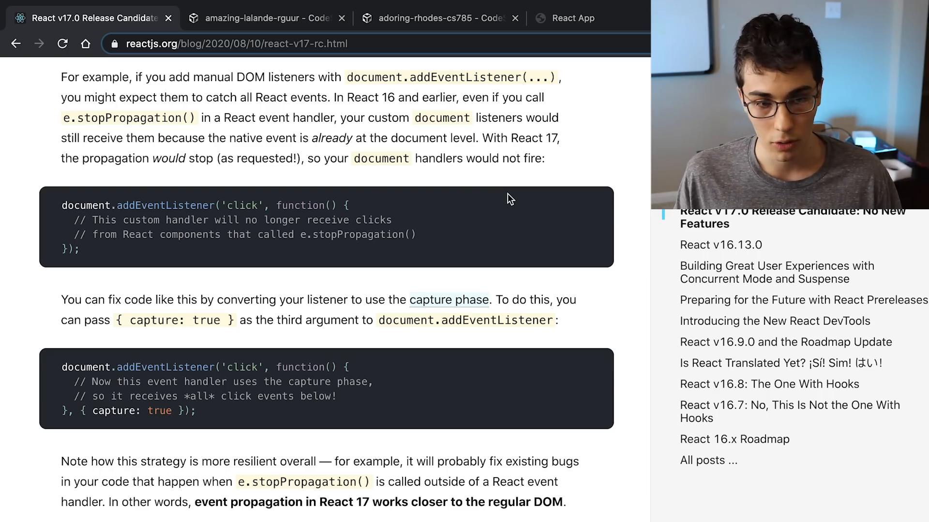
mouse_move(403, 382)
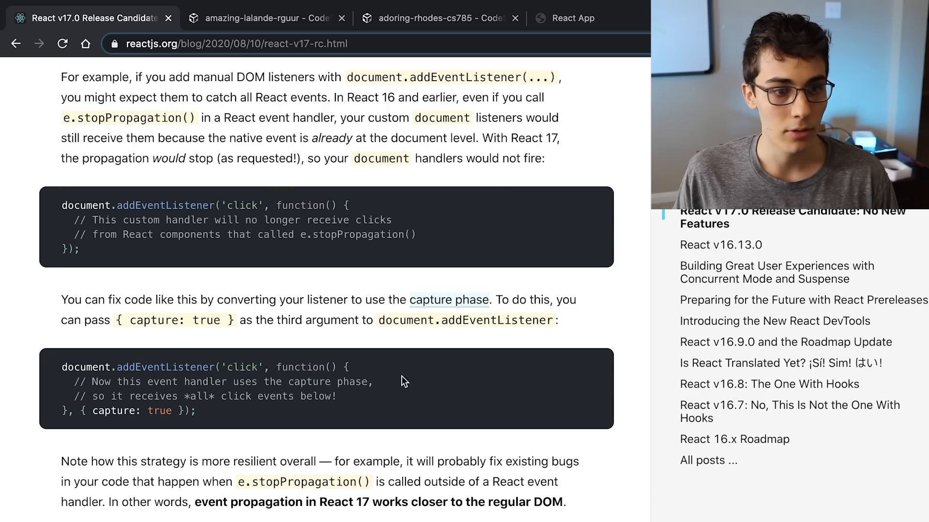
double_click(164, 367)
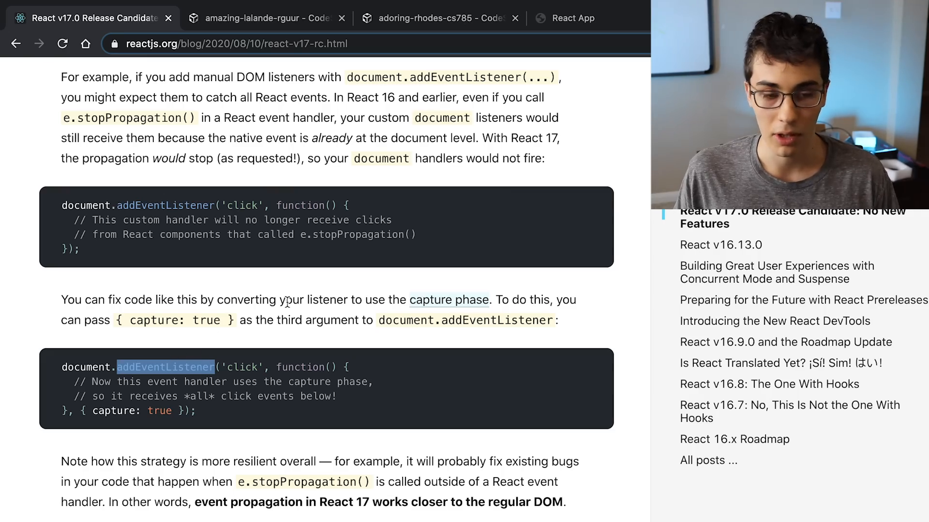
double_click(358, 235)
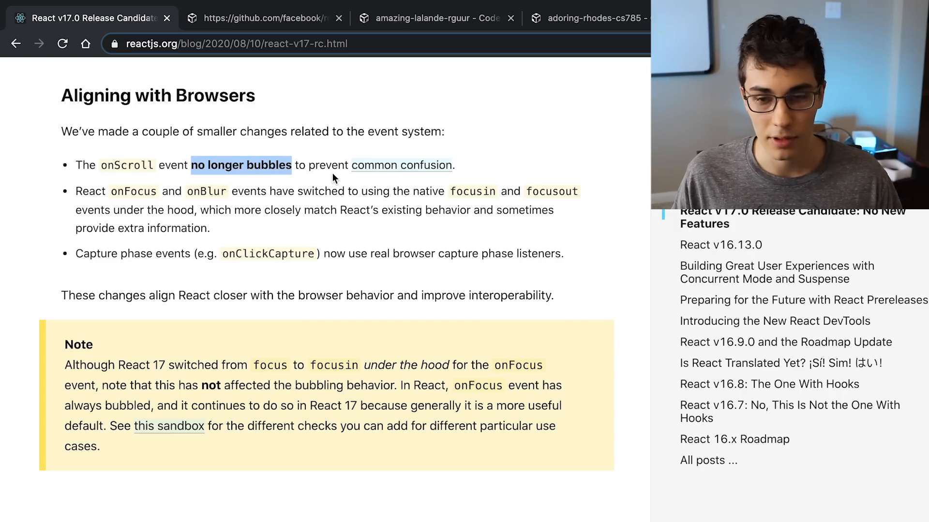
- Scroll the onScroll demo list to log repeated 'react scroll' messages, then clear the Console
left_click(264, 18)
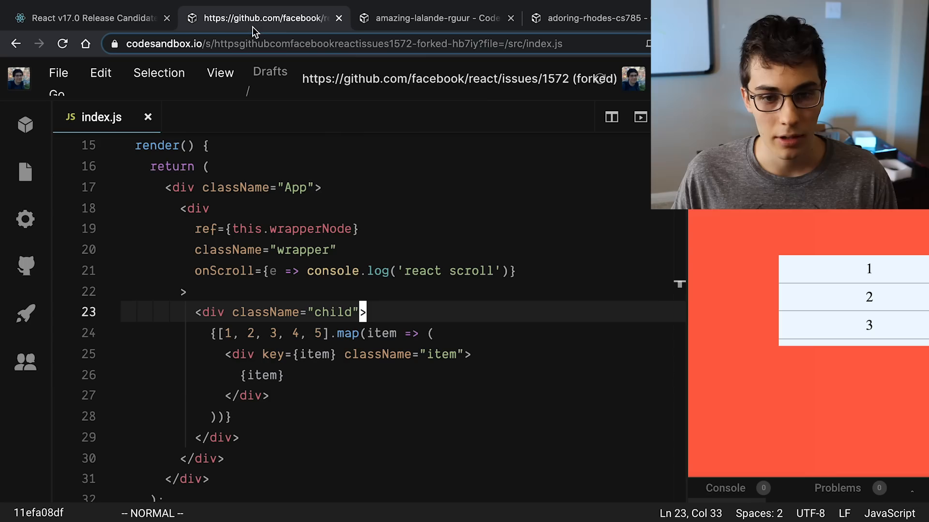
mouse_move(527, 293)
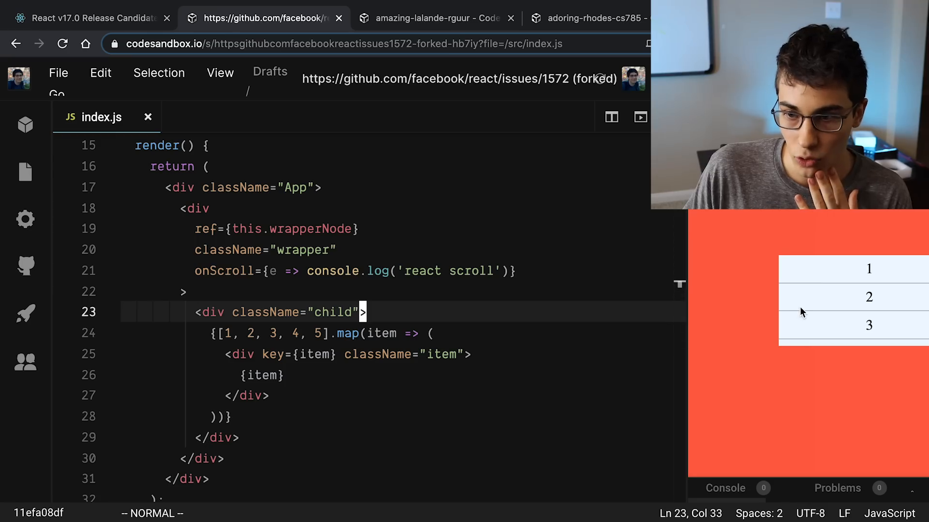
scroll("down", 3)
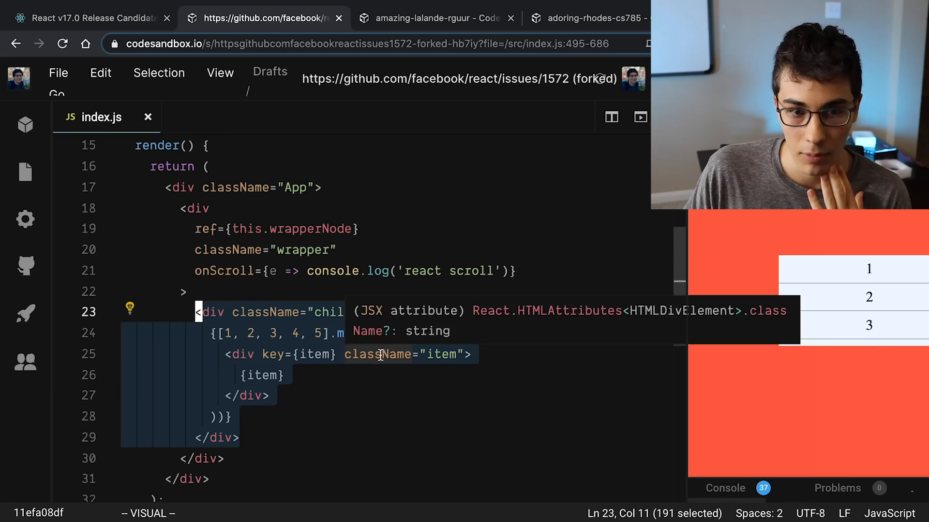
mouse_move(323, 391)
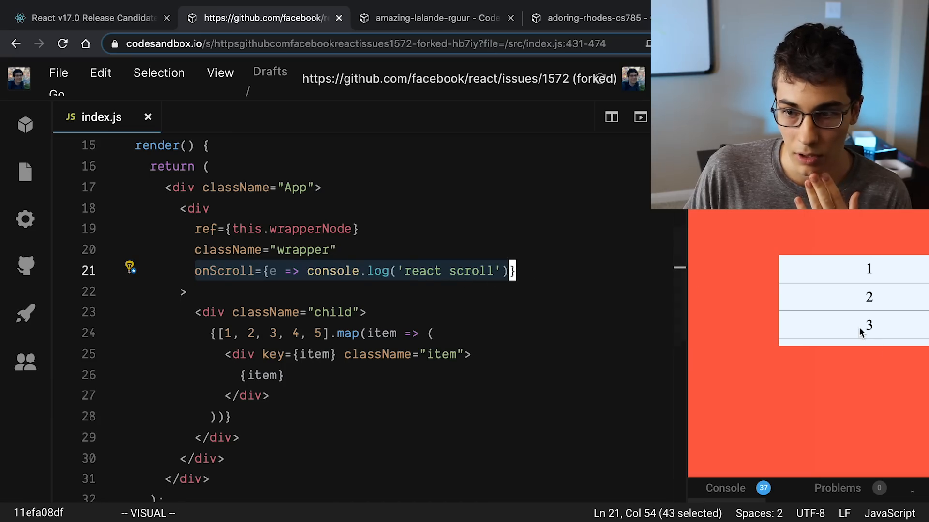
scroll("down", 3)
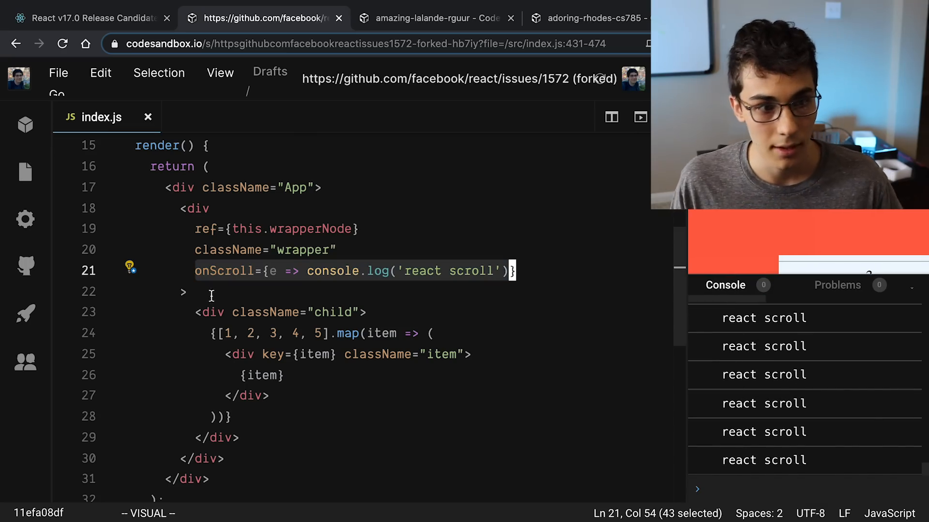
left_click(25, 172)
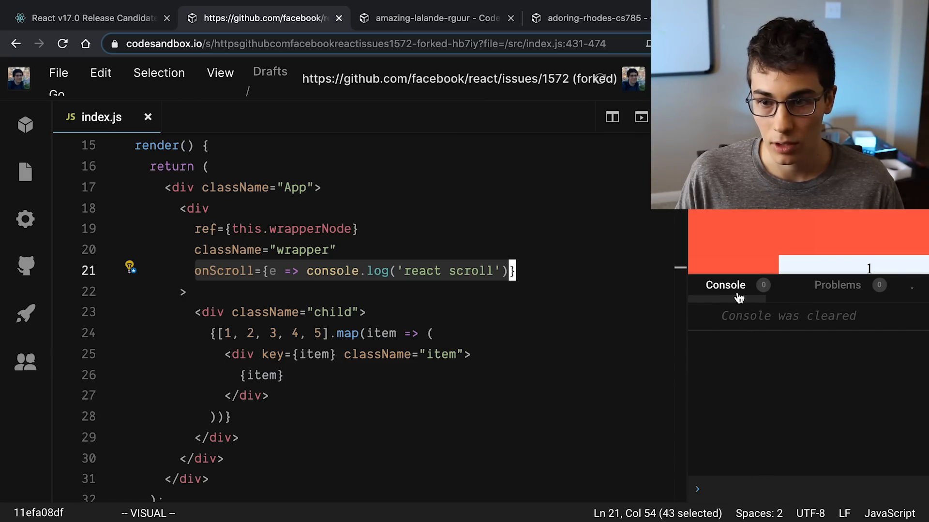
left_click(89, 18)
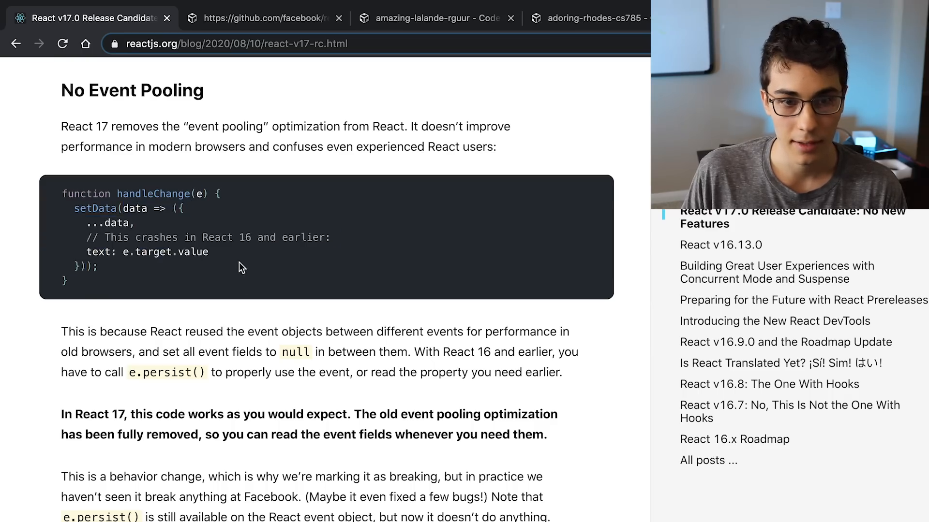
- Highlight e.target.value and persist in No Event Pooling, then scroll on to Effect Cleanup Timing
left_click_drag(123, 252, 209, 252)
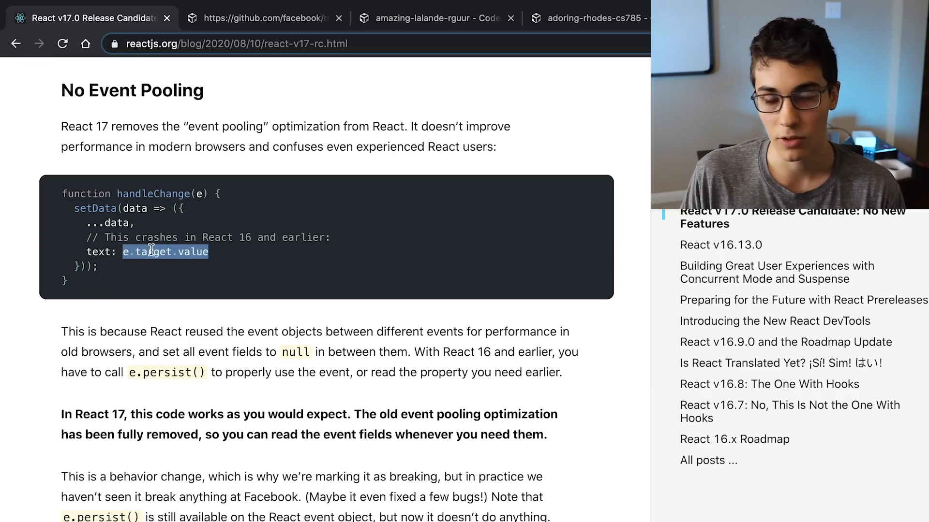
mouse_move(273, 233)
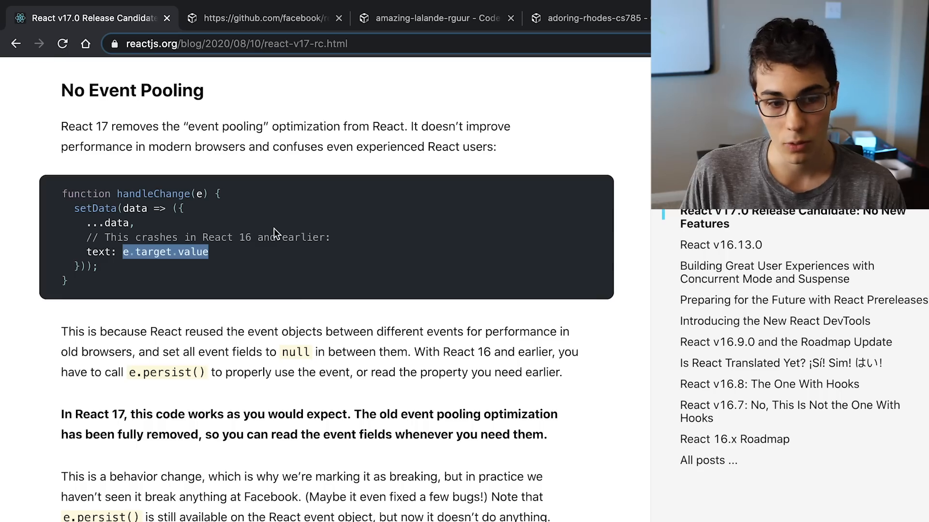
mouse_move(206, 372)
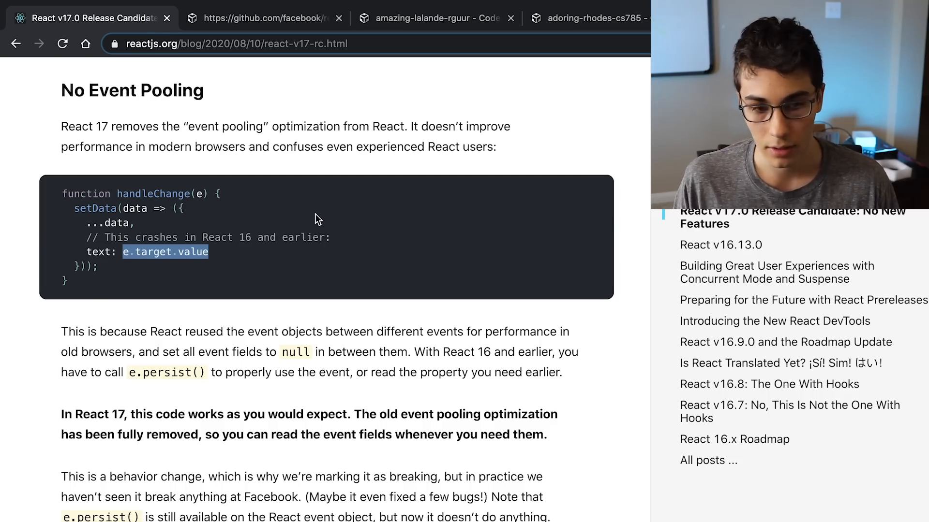
double_click(167, 372)
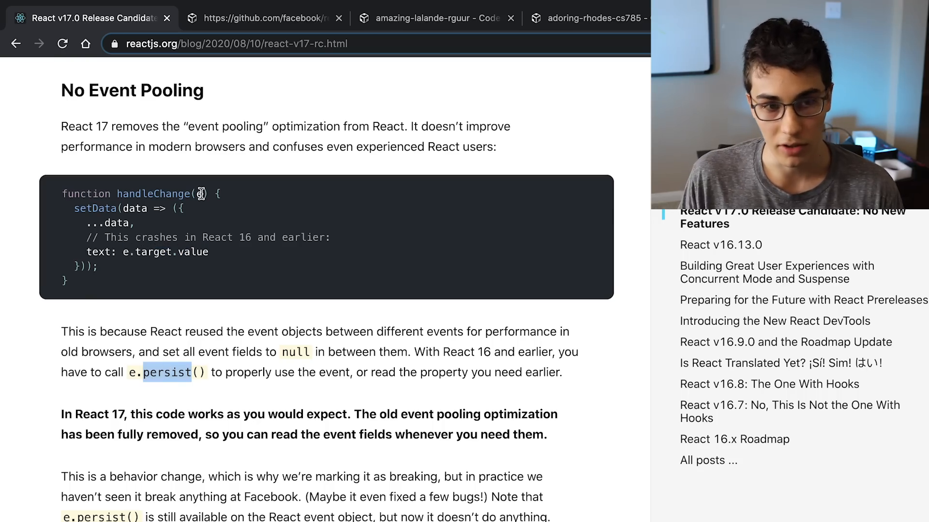
scroll("down", 3)
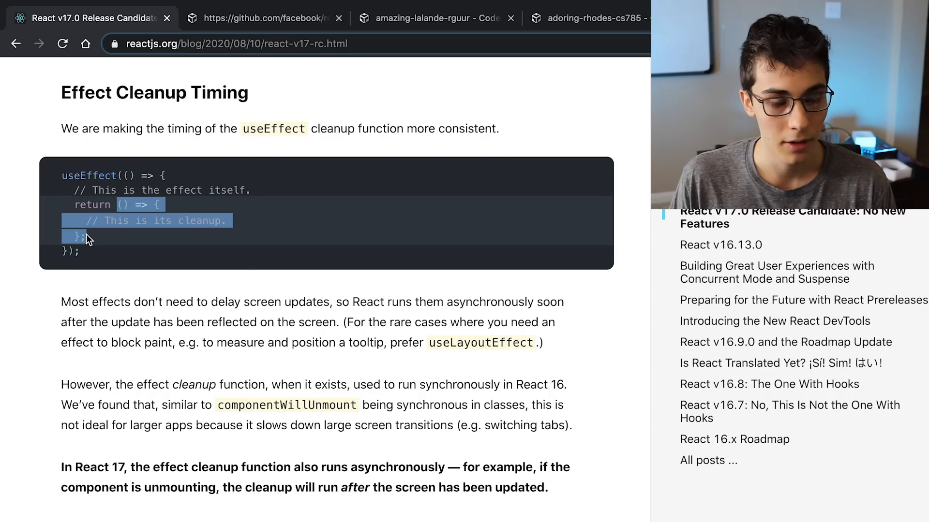
- Deselect the cleanup code and mark the bold sentence about asynchronous cleanup in React 17
left_click(258, 232)
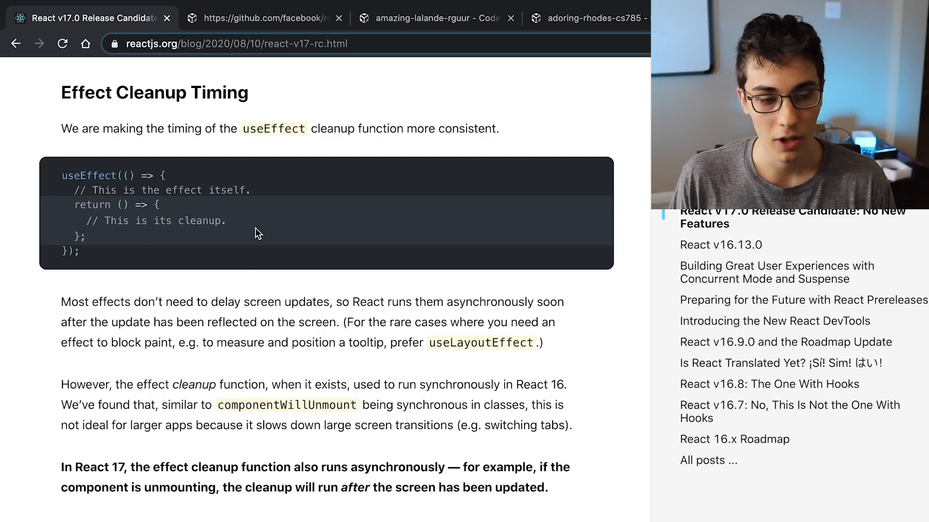
scroll("down", 3)
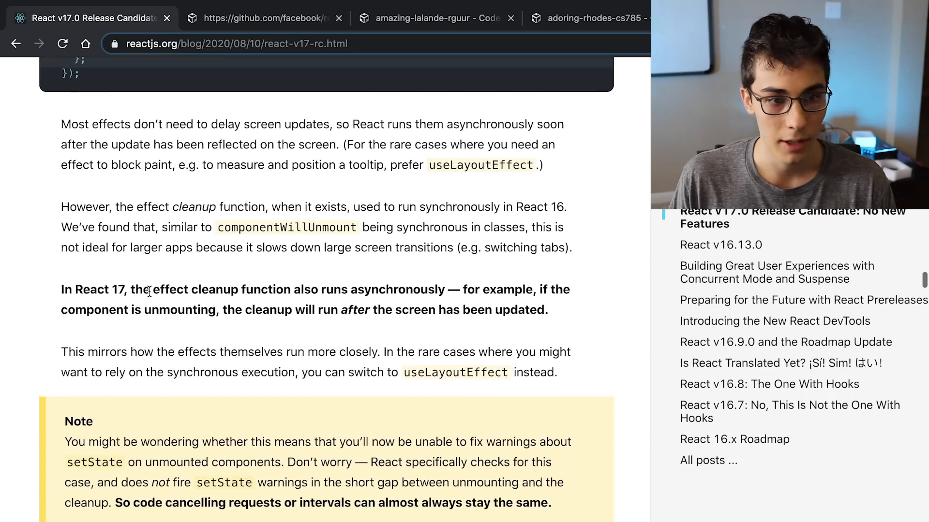
left_click_drag(130, 290, 547, 309)
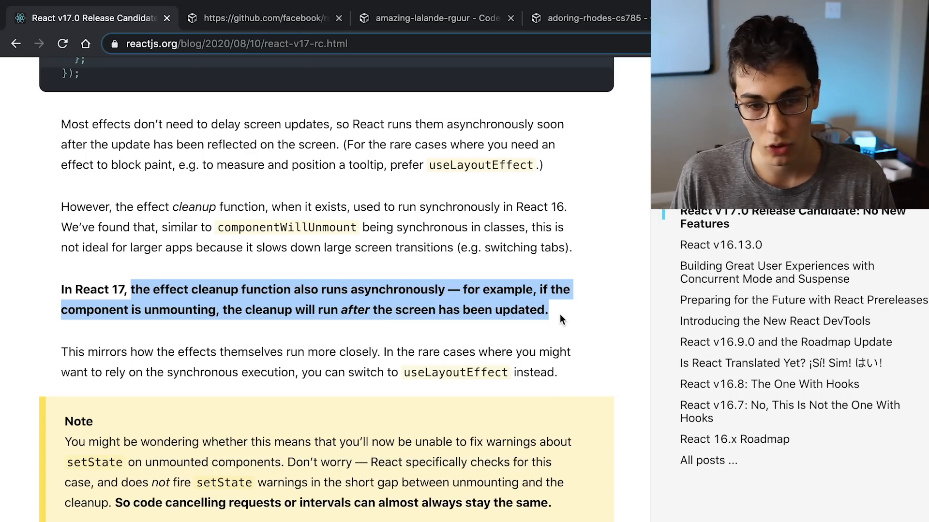
scroll("down", 3)
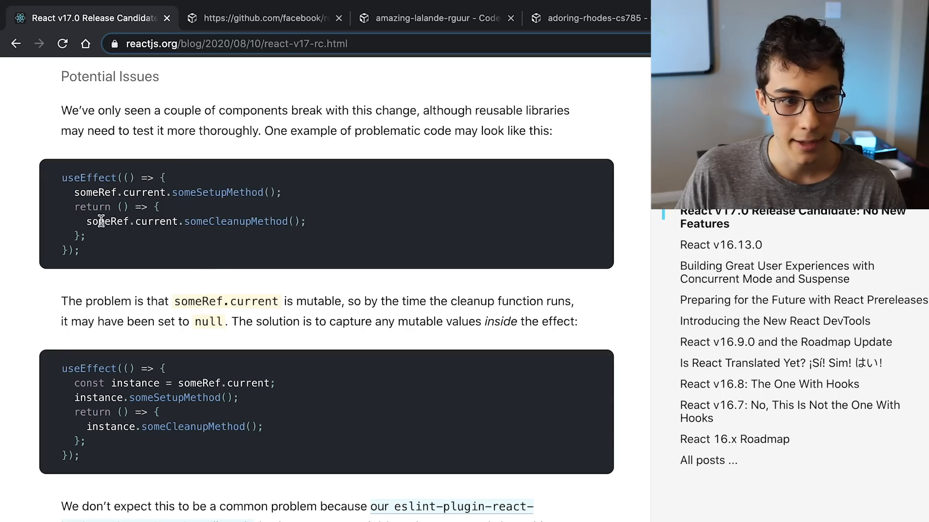
- Highlight someRef.current in the Potential Issues cleanup example, then return to the amazing-lalande sandbox
left_click_drag(87, 221, 306, 221)
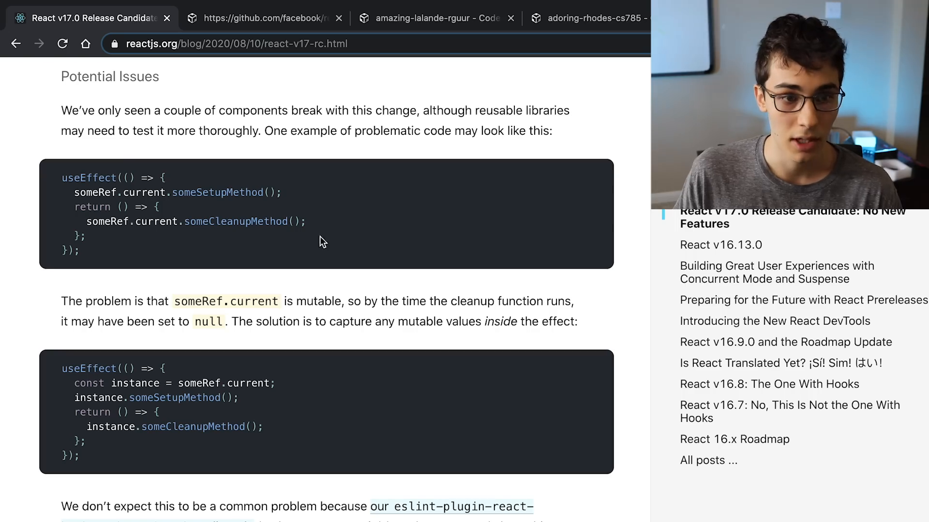
double_click(155, 221)
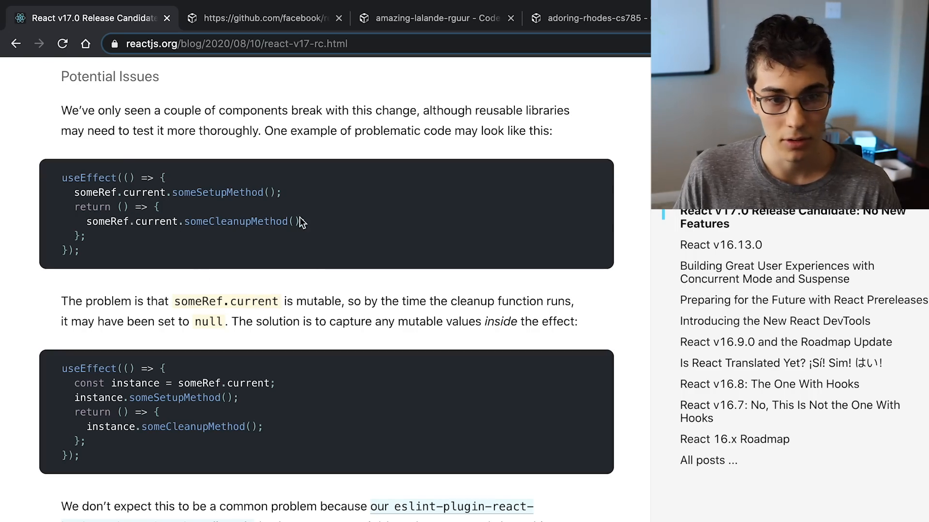
left_click(436, 17)
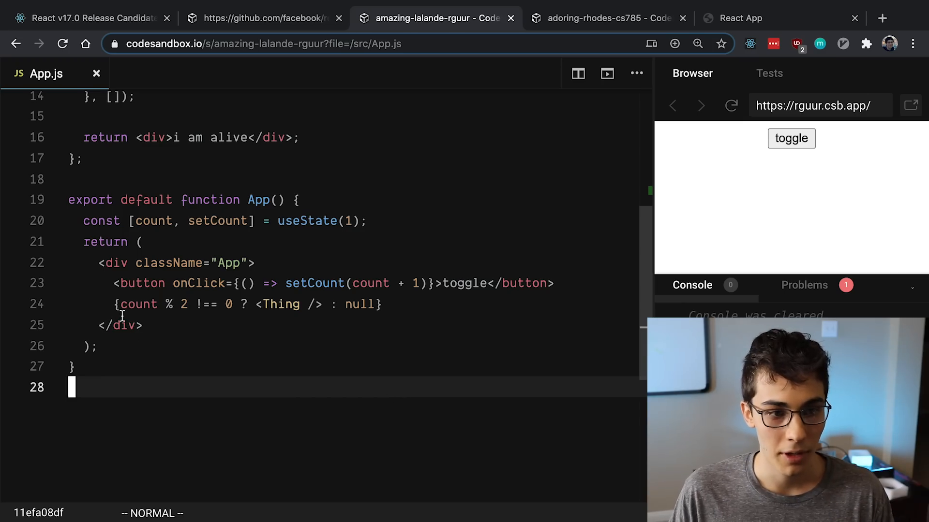
- Mark the conditional Thing render and someRef block, and toggle Thing on to show 'i am alive'
key("V")
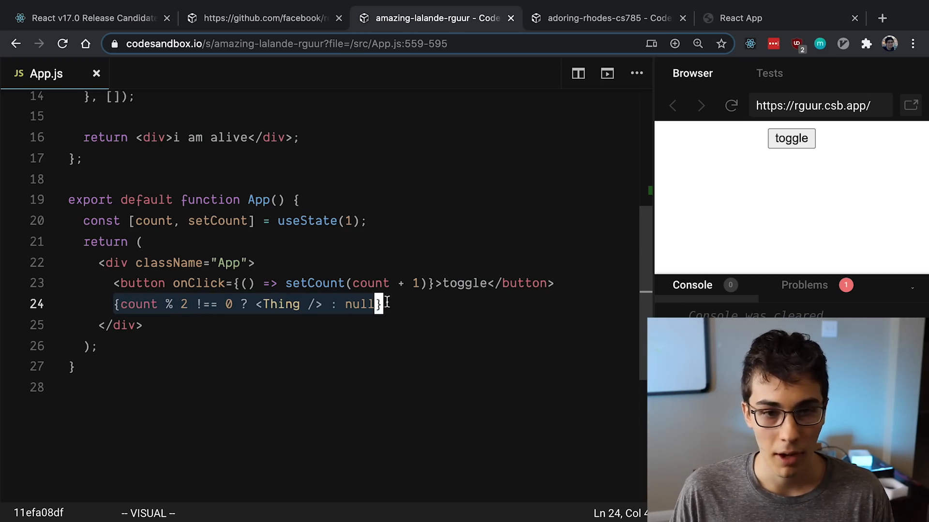
left_click(791, 139)
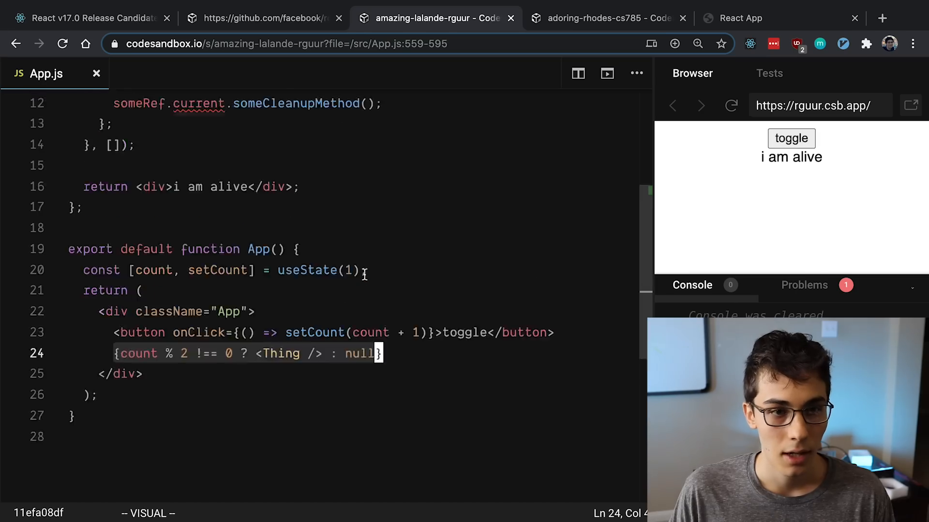
scroll("up", 3)
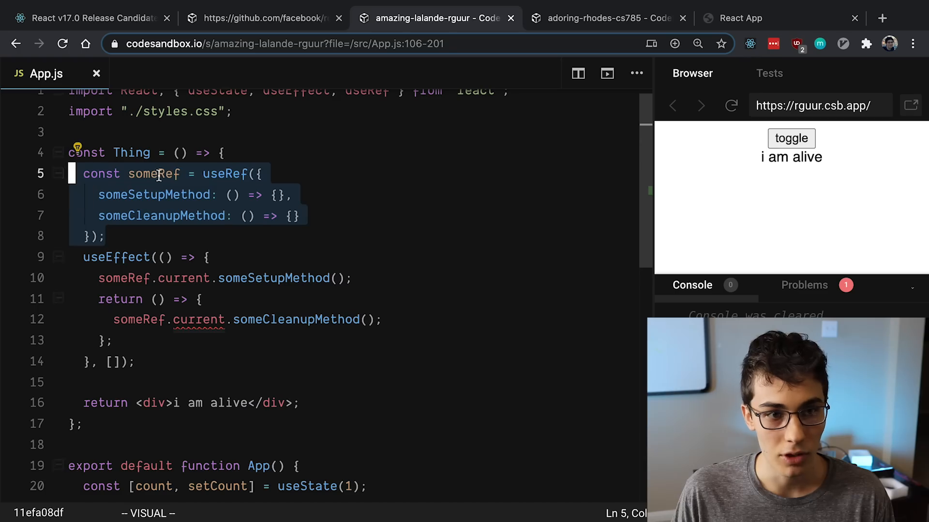
key("Escape")
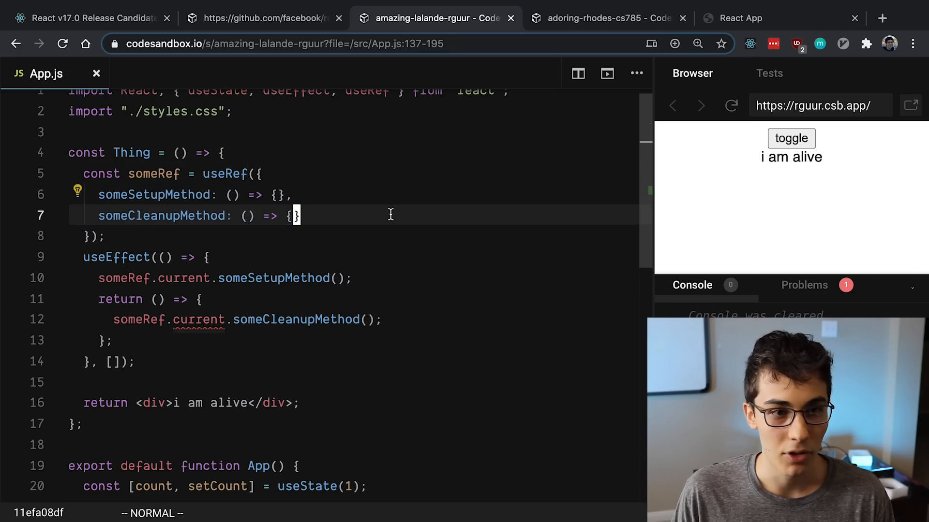
scroll("down", 3)
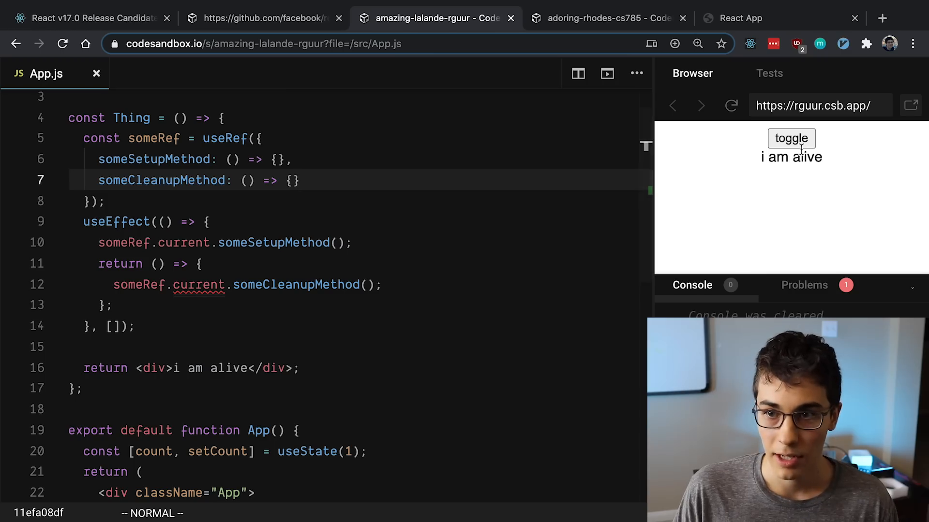
- Wrap someCleanupMethod in a 3000 ms setTimeout, then toggle Thing off to trigger cleanup
left_click(791, 139)
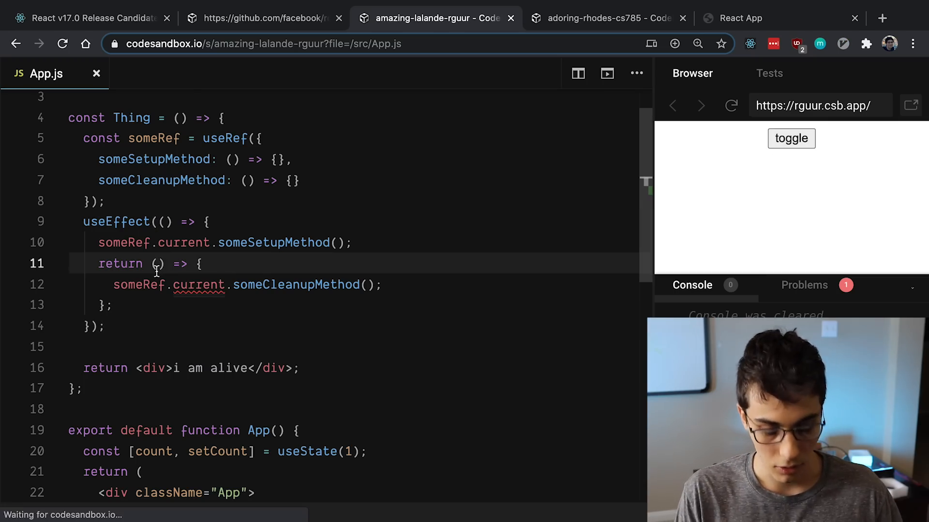
type("setTimeout(() => {")
type("})")
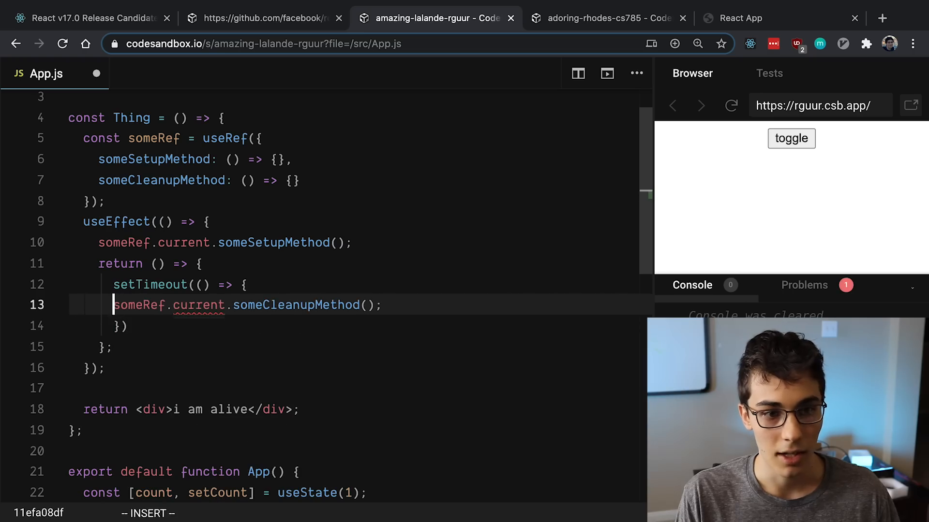
type("k")
left_click(357, 326)
type(", 50")
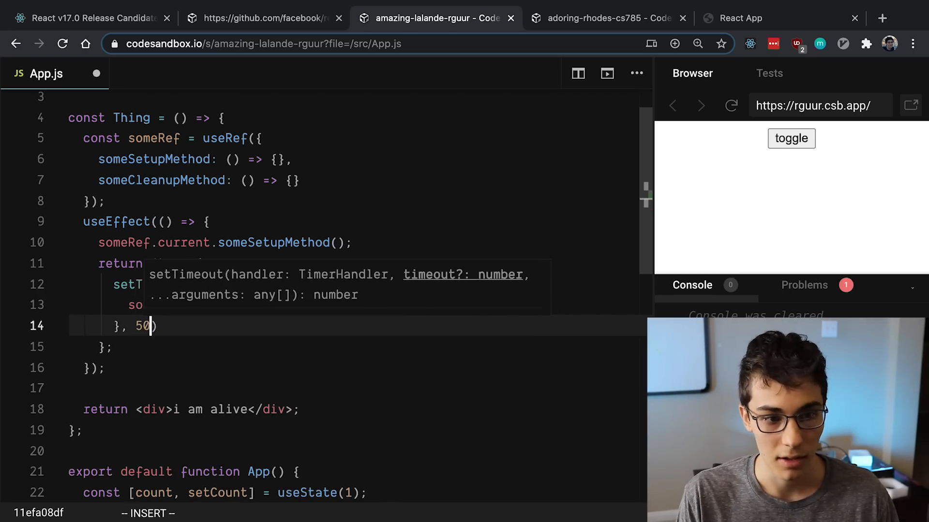
key("Backspace")
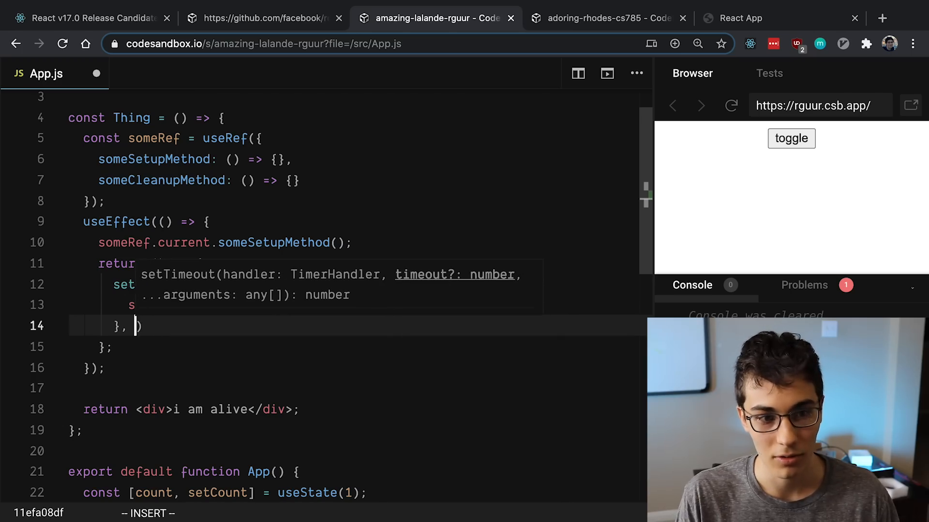
type("3000")
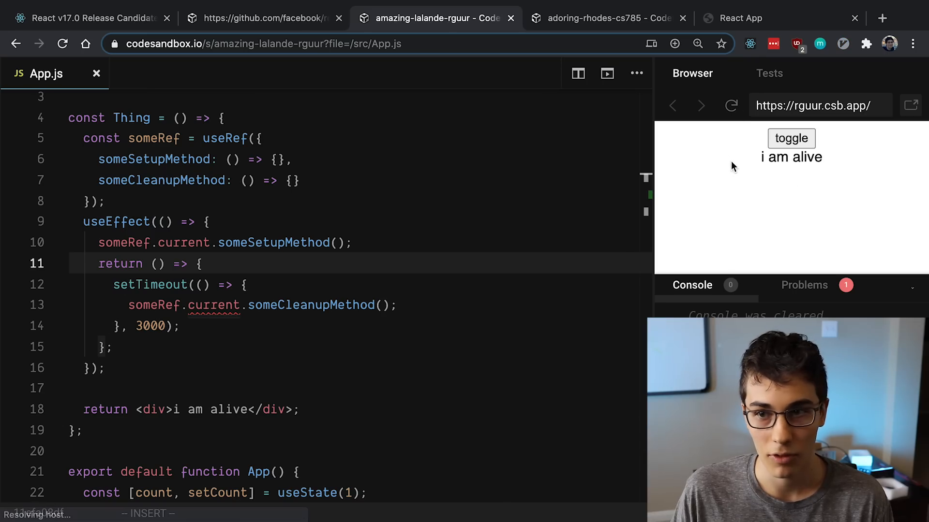
left_click(792, 138)
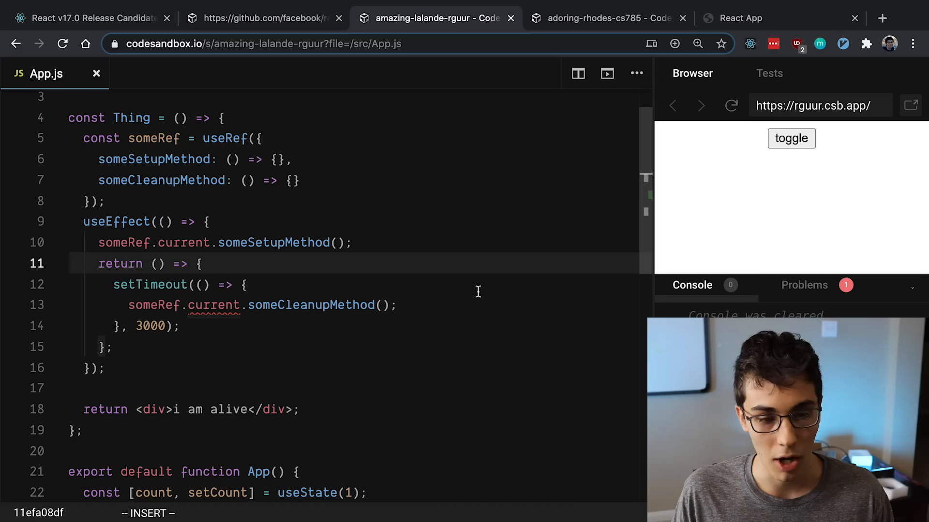
mouse_move(471, 301)
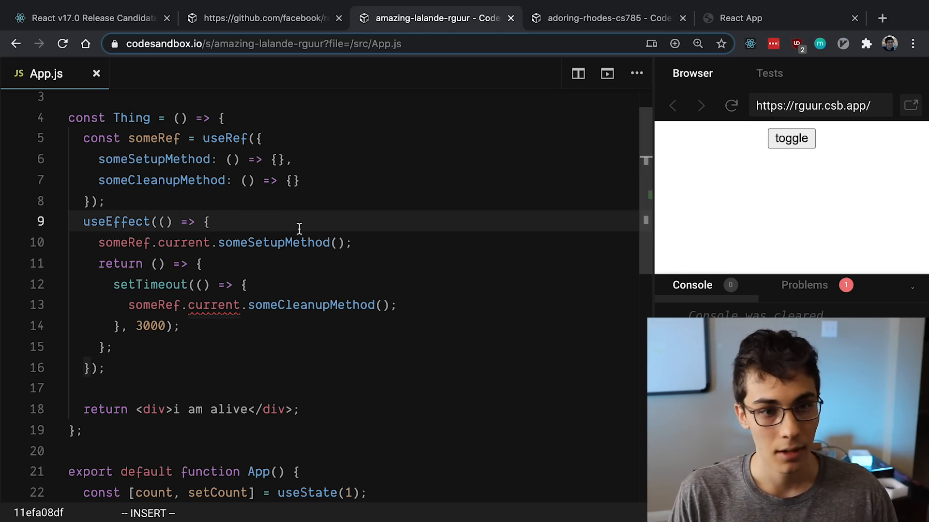
- Add const myRef = someRef.current and replace someRef.current with myRef in the setup call
type("const")
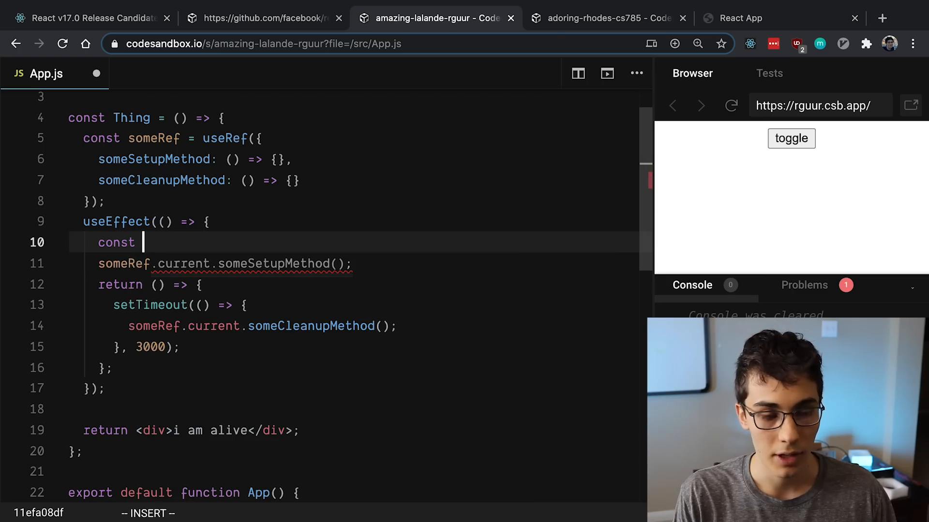
type("myRef =")
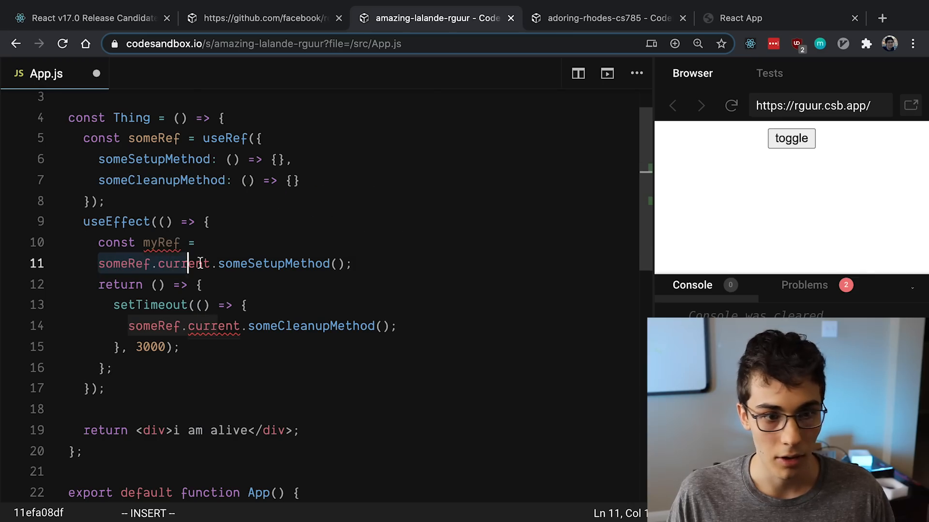
type("someRef.current")
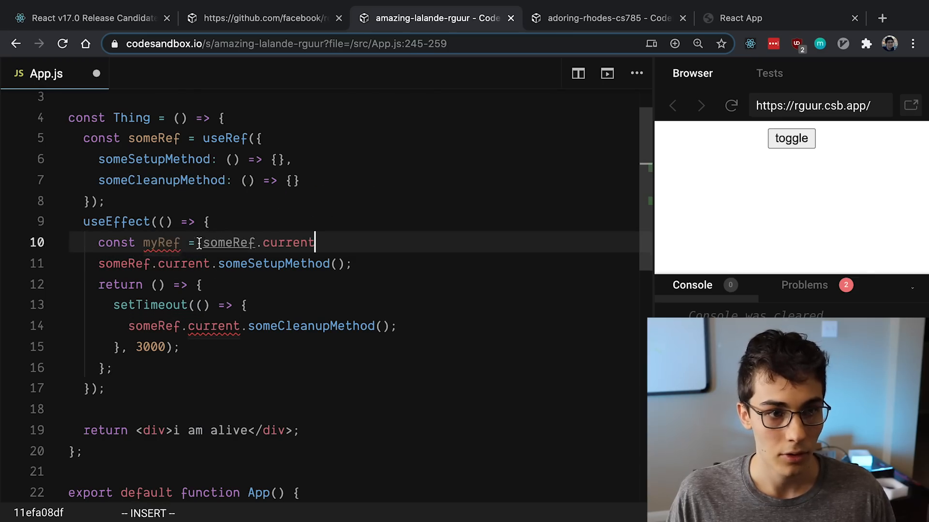
double_click(161, 243)
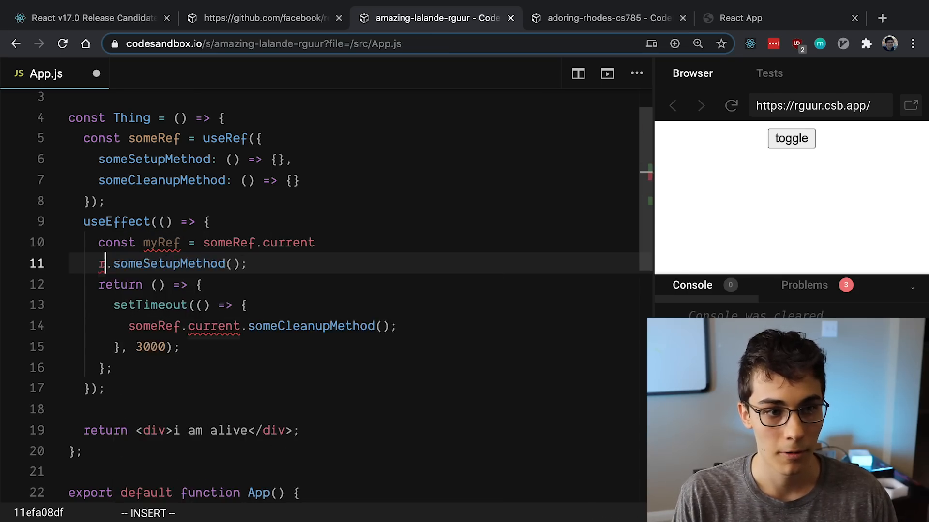
type("myRef")
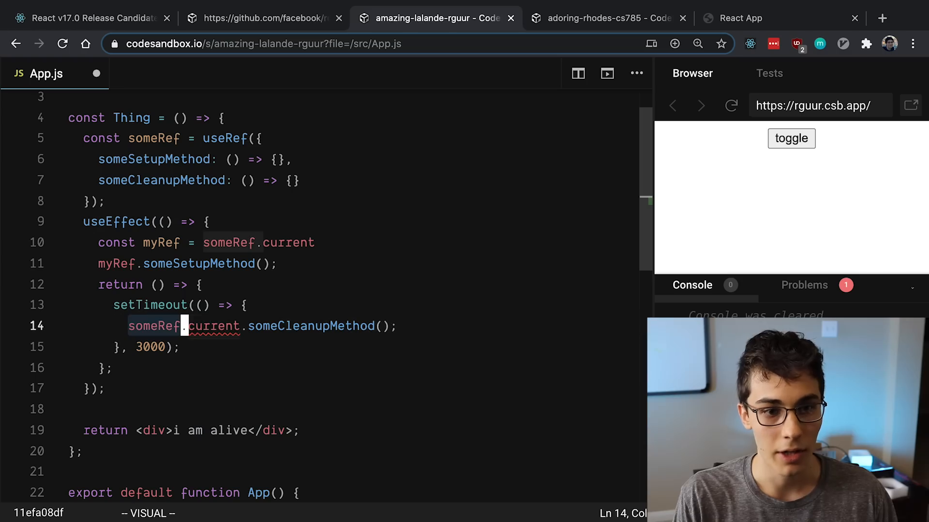
type("myRe")
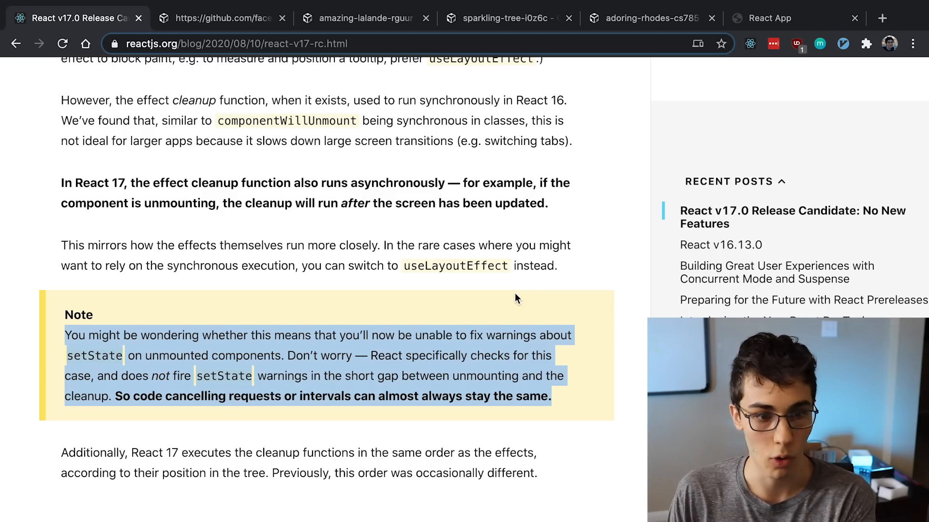
- Switch to the sparkling-tree sandbox showing the setState-on-unmounted-component warning
left_click(505, 18)
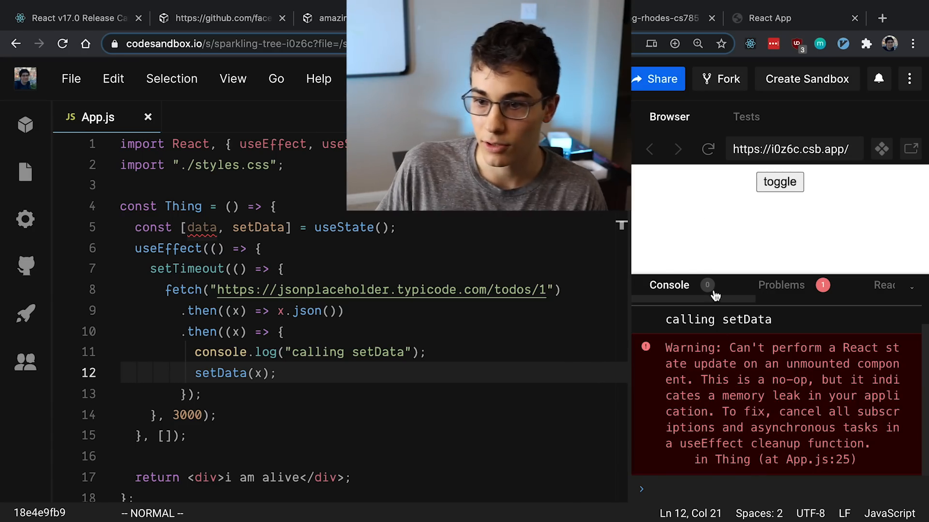
- Select the code above the delayed fetch effect where the new empty useEffect will go
left_click_drag(729, 347, 865, 365)
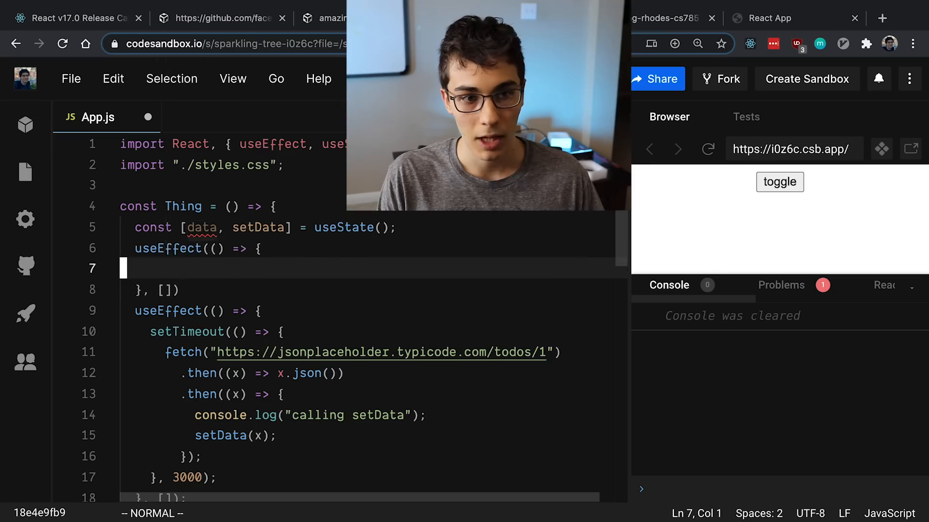
- Declare const isCurrent = useRef(true) in App.js
type("const isCu")
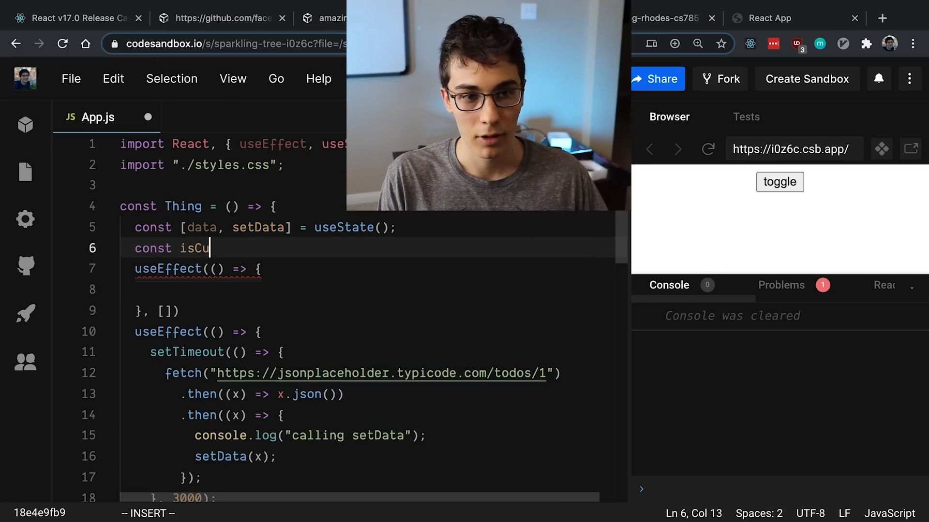
type("rrent =")
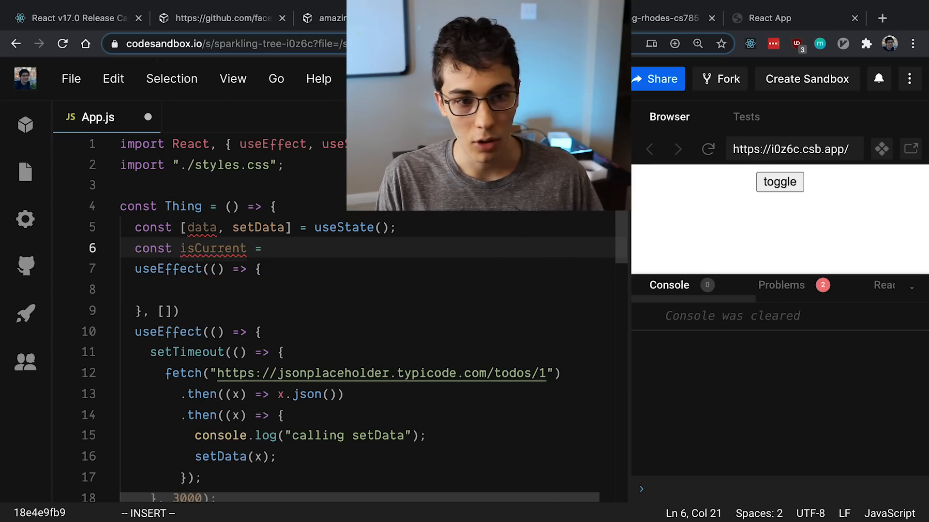
type("useRef()")
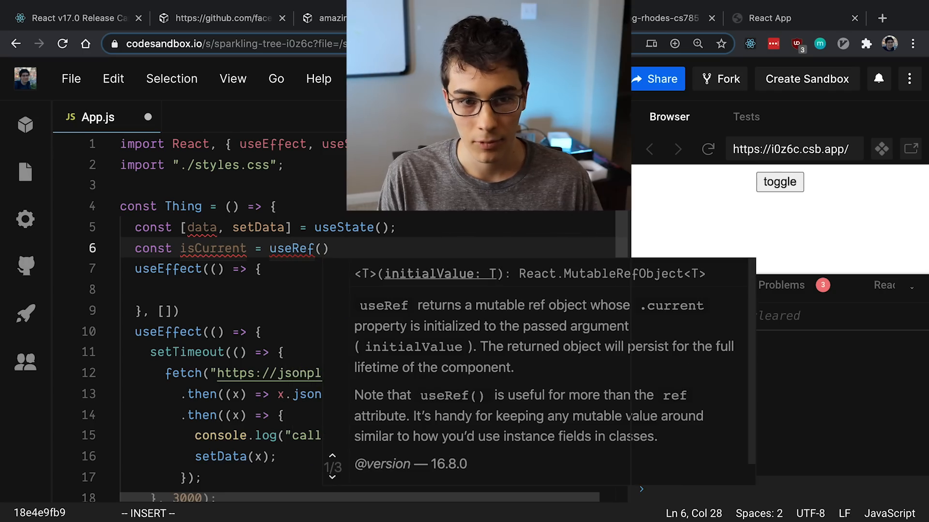
type("false")
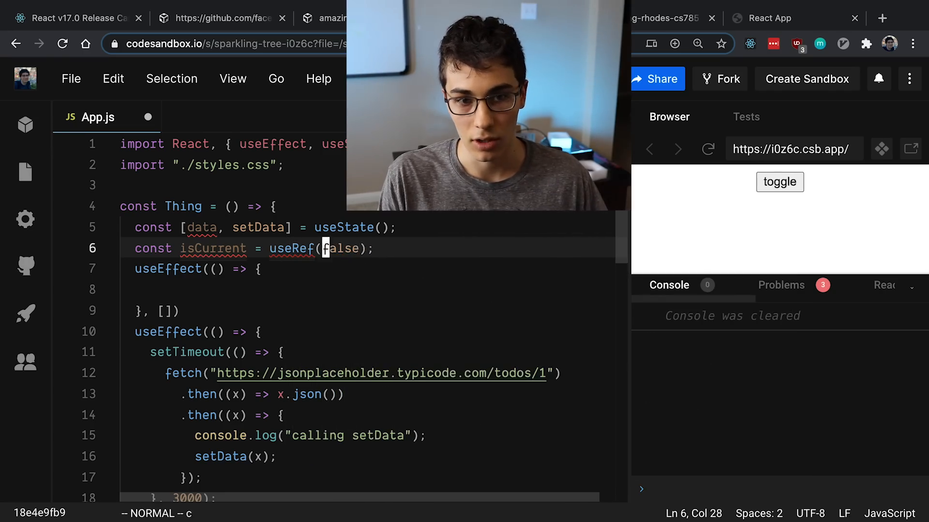
type("true")
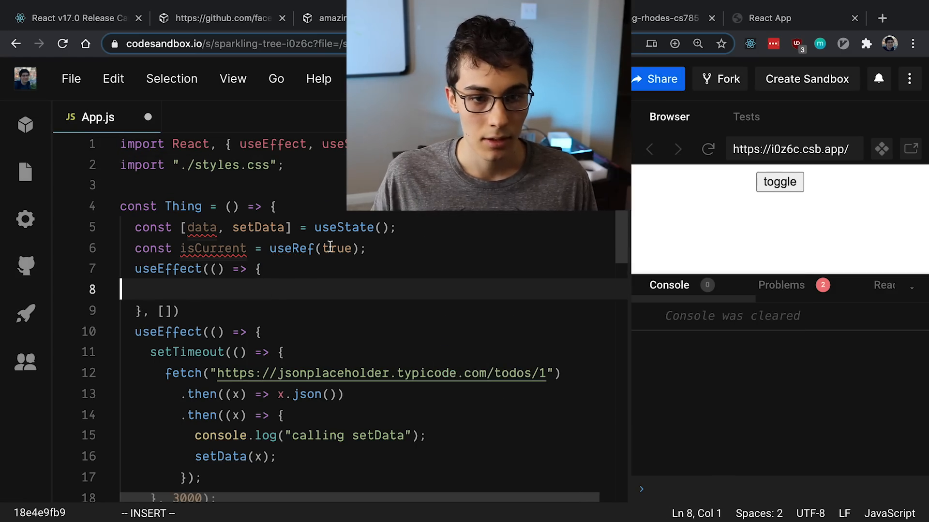
- Add a cleanup return () => { isCurrent.current = false; } inside the empty-deps useEffect
type("return () => {")
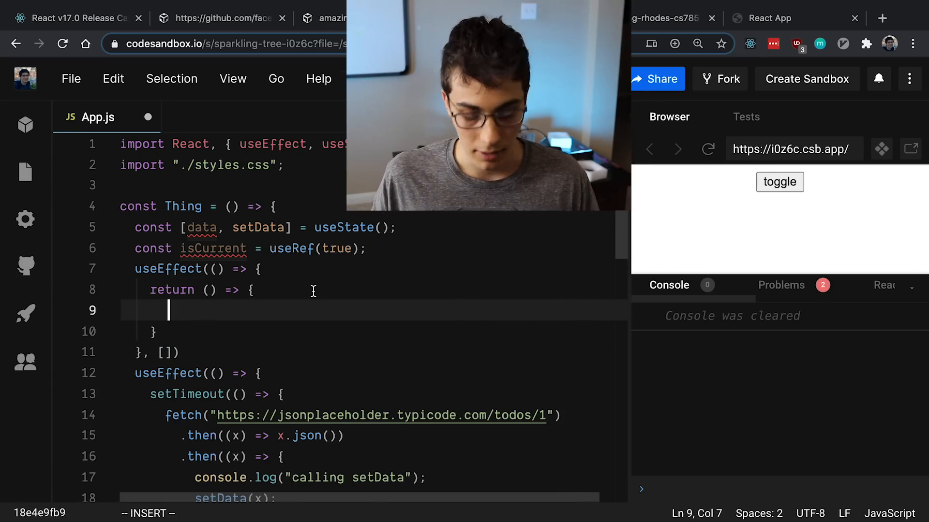
type("isCurrent.")
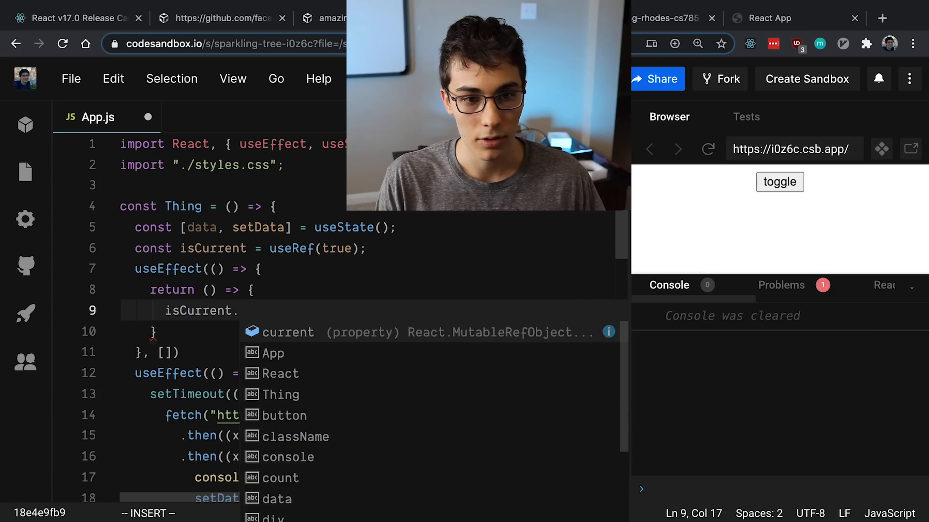
type("current = false;")
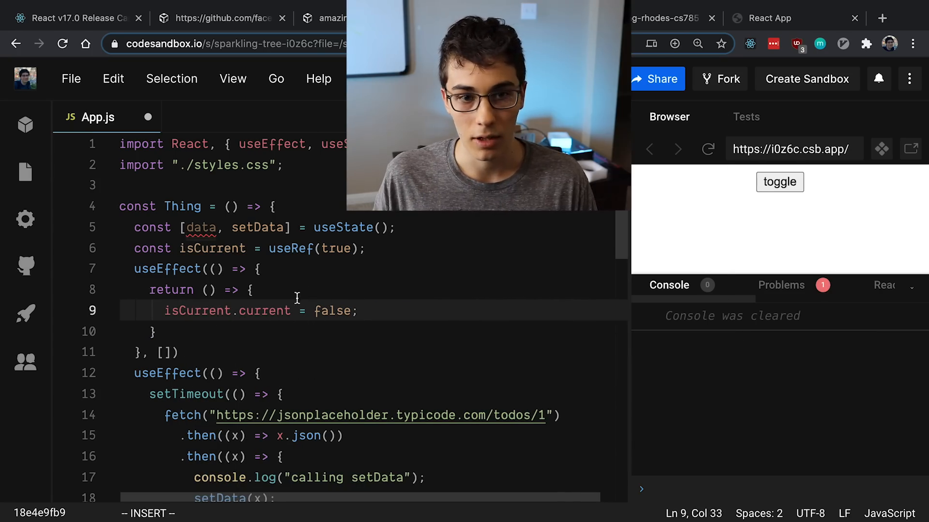
scroll("down", 3)
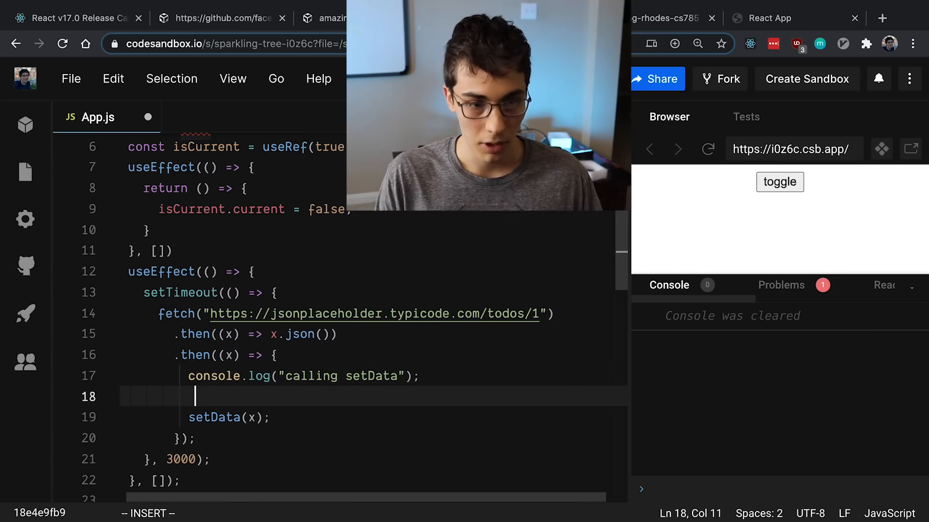
- Above setData(x), add if (!isCurrent.current) logging "decided not to update"
type("if (isCurrent.current) {")
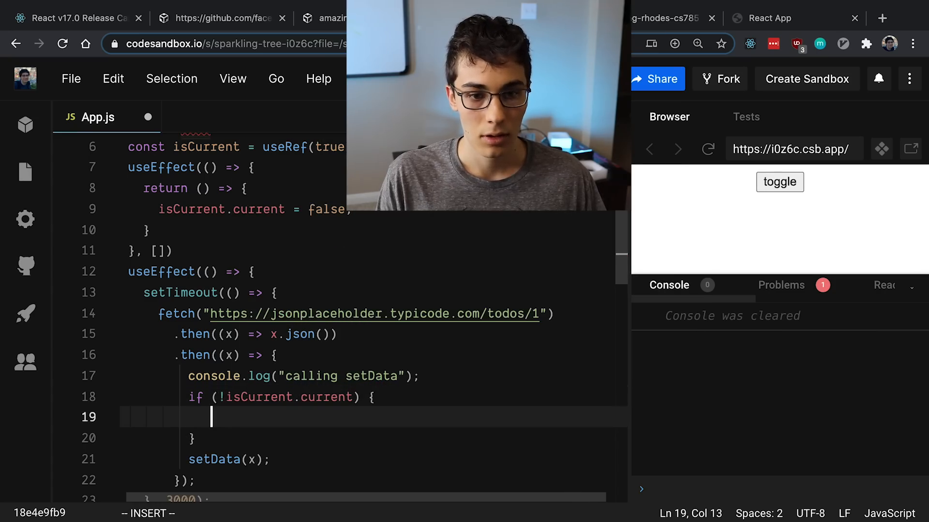
type("console.log")
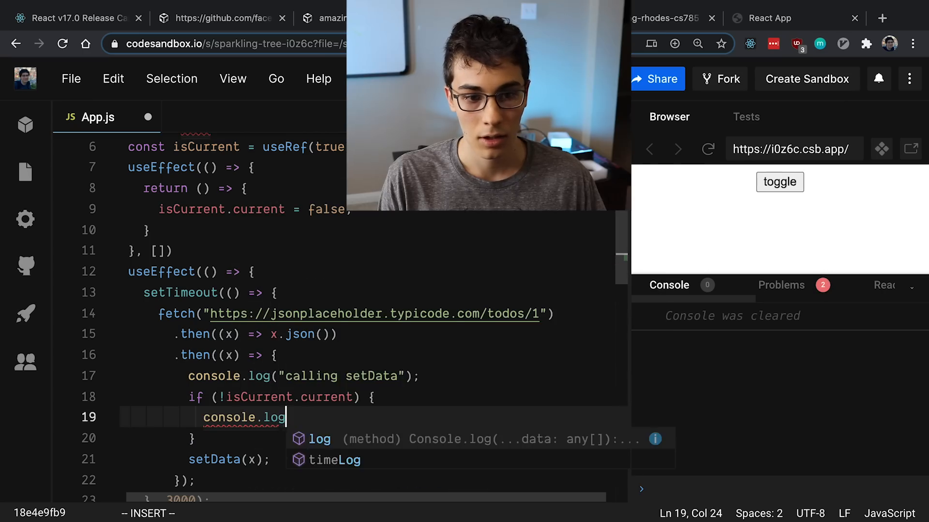
type("(\"deci\"")
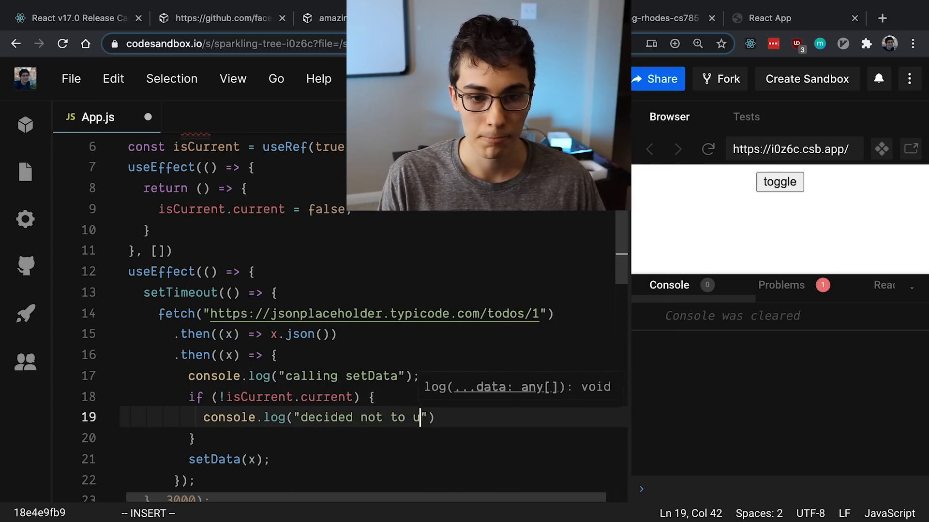
type("pdate\")")
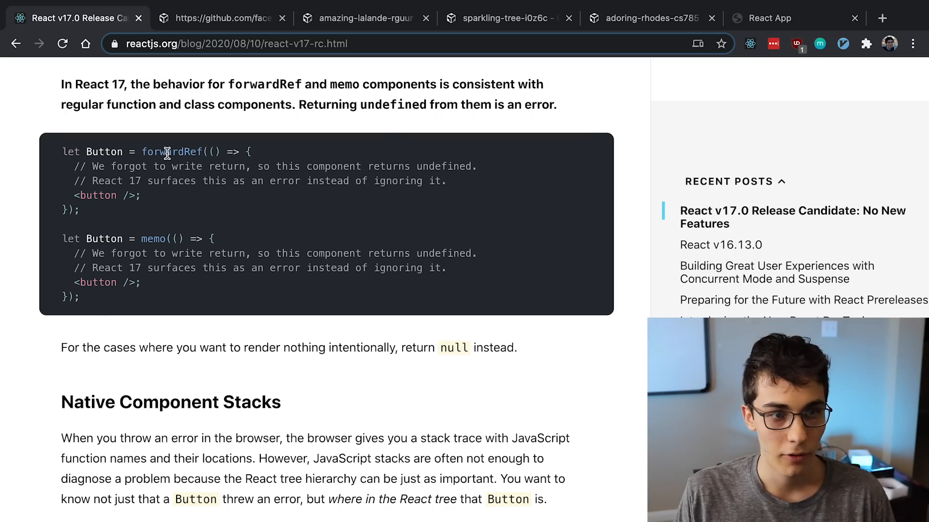
- Scroll the blog to Native Component Stacks and switch to the adoring-rhodes-cs785 sandbox
double_click(152, 238)
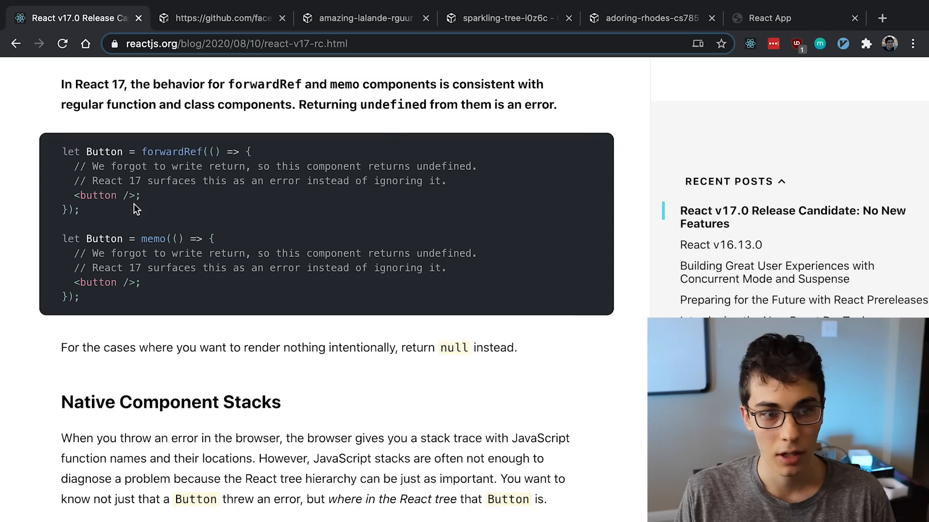
mouse_move(325, 215)
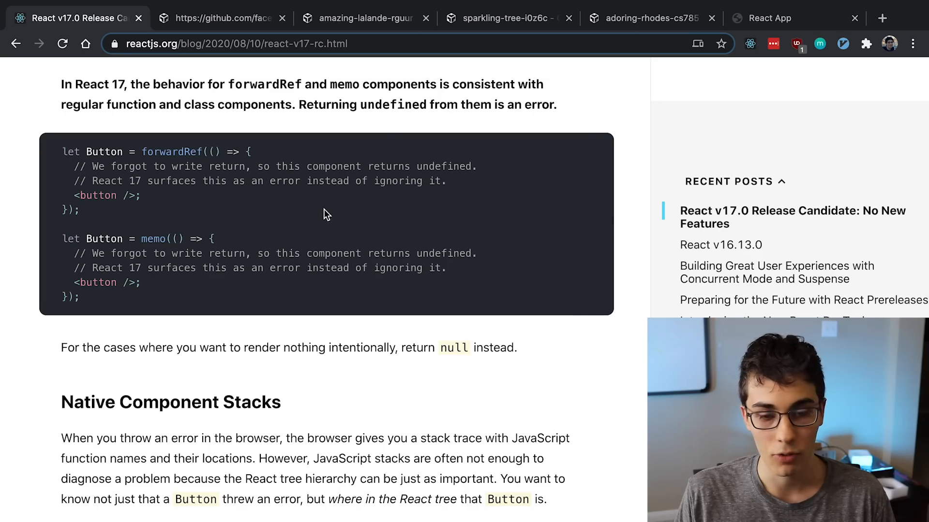
mouse_move(415, 214)
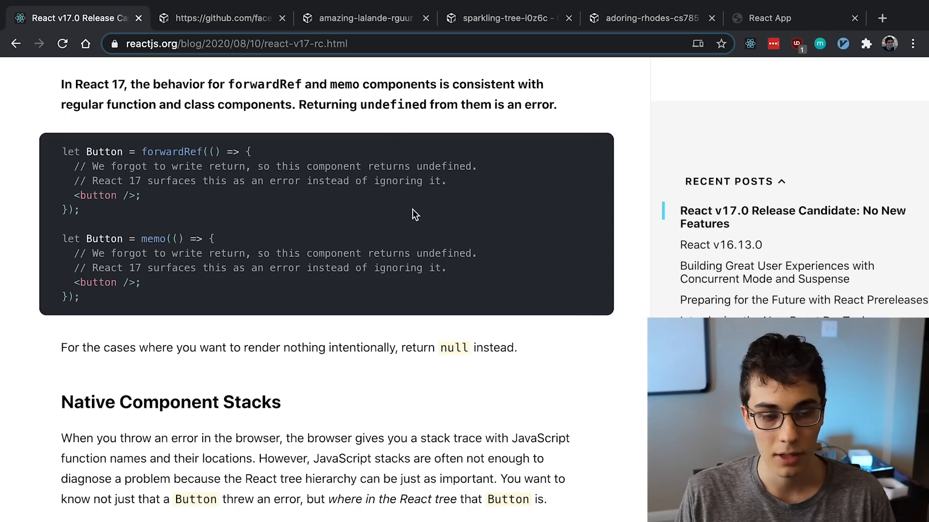
scroll("down", 3)
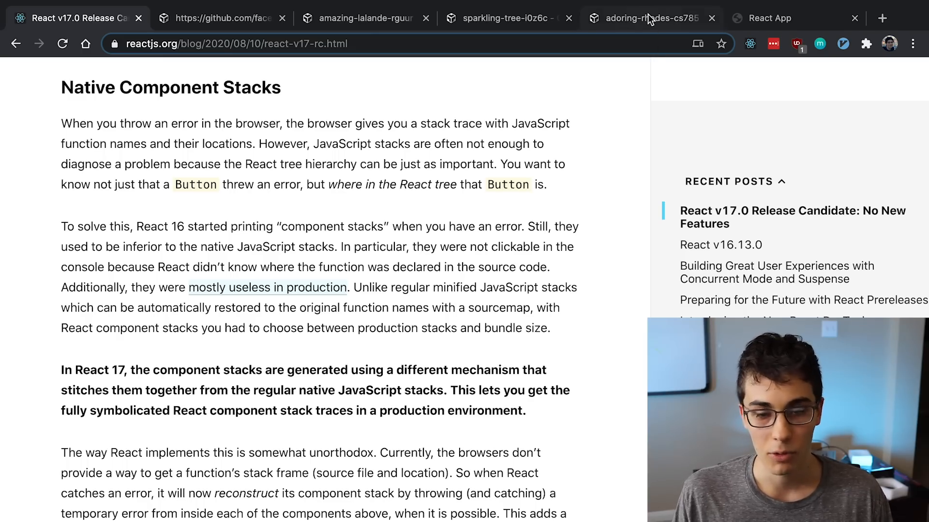
left_click(649, 18)
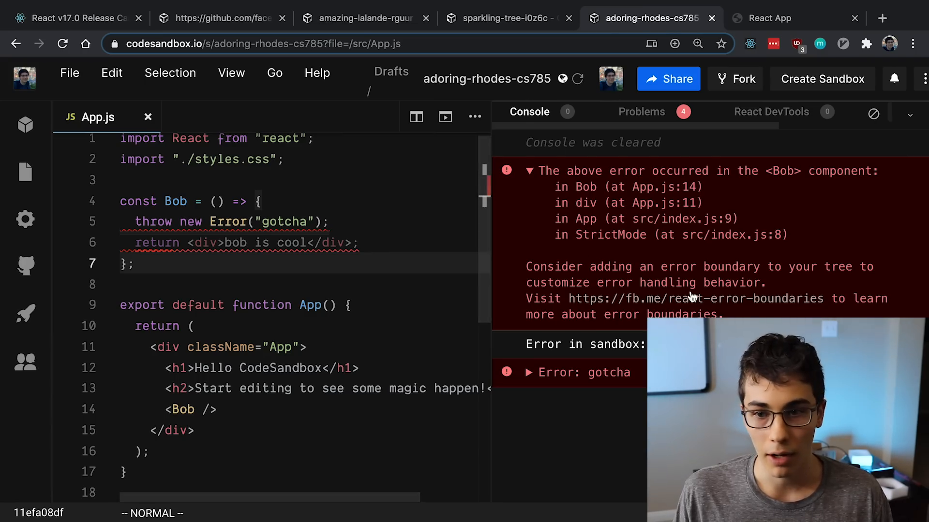
- Update react-dom in Dependencies so Bob's error shows native 'at Bob' frames, then return to the blog
left_click_drag(536, 171, 722, 313)
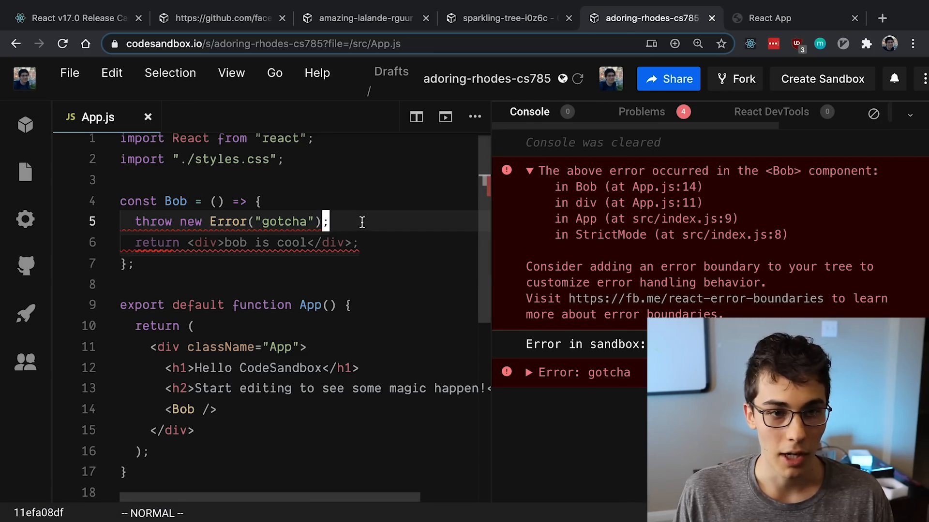
mouse_move(584, 237)
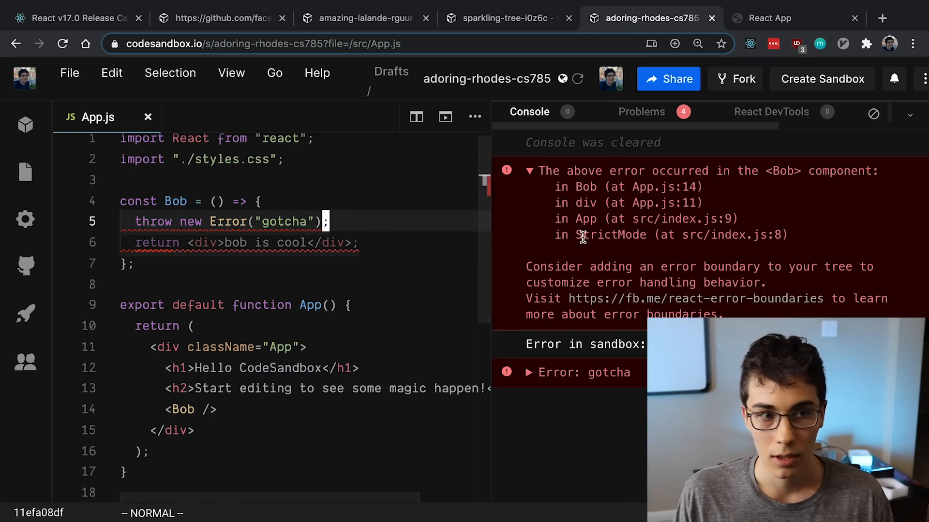
left_click(25, 171)
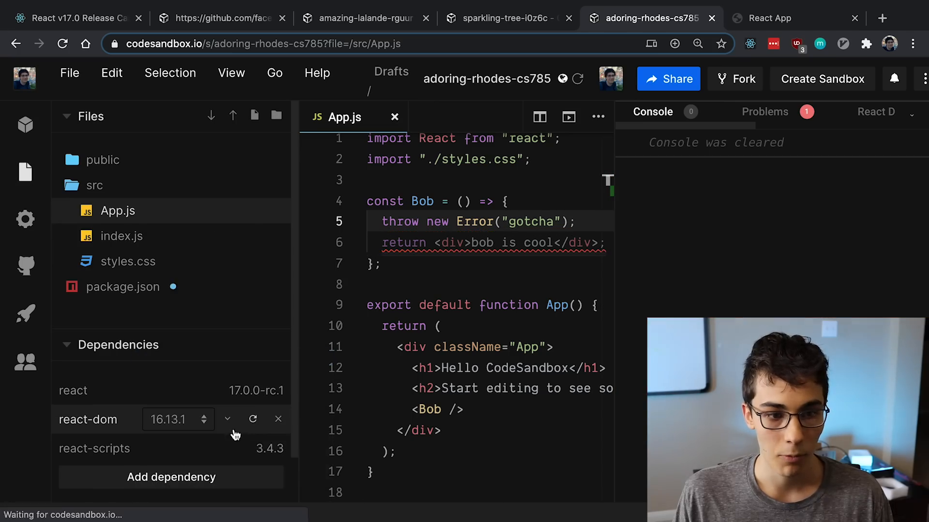
left_click(253, 419)
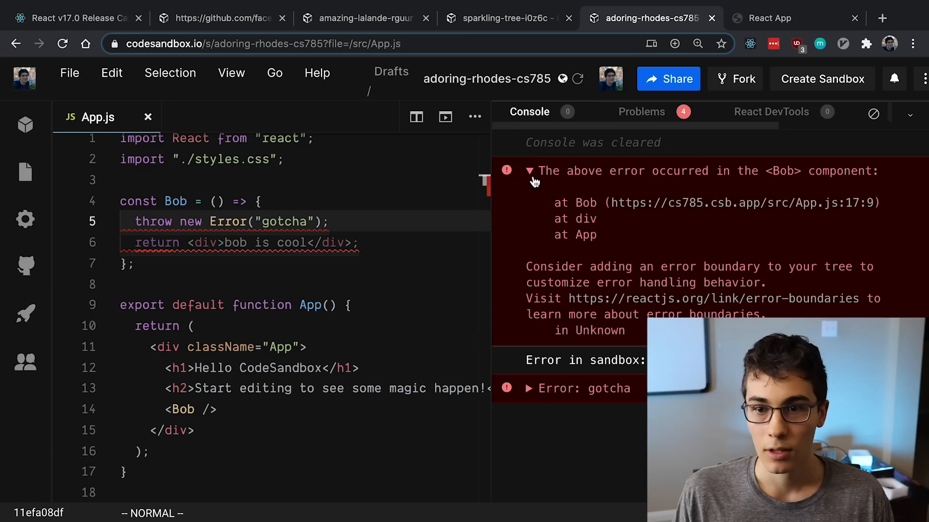
mouse_move(581, 206)
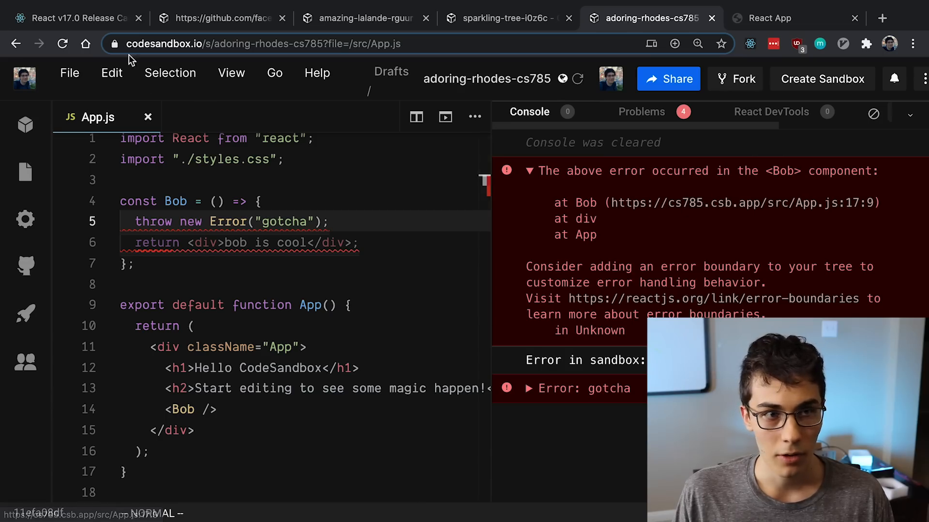
left_click(71, 17)
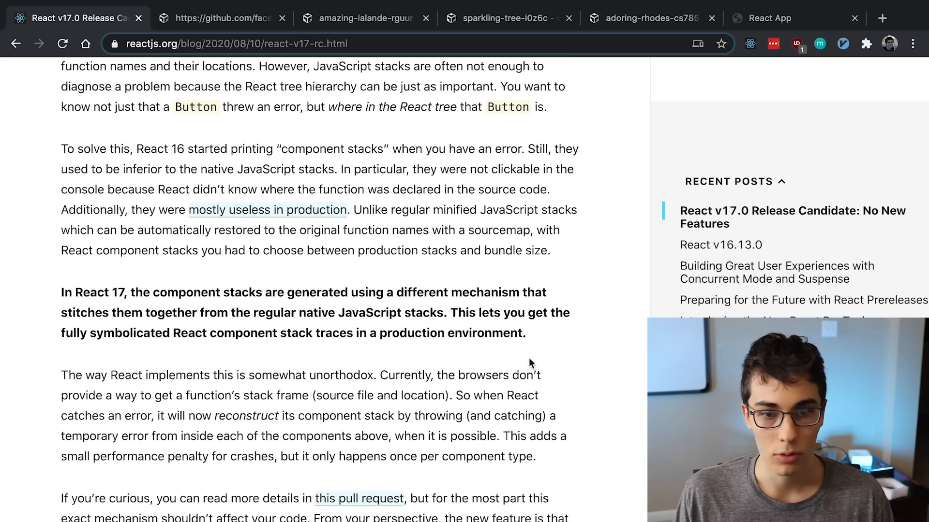
- Highlight the 'fully symbolicated' production stack sentence and switch to the deployed React App tab
left_click_drag(450, 312, 524, 333)
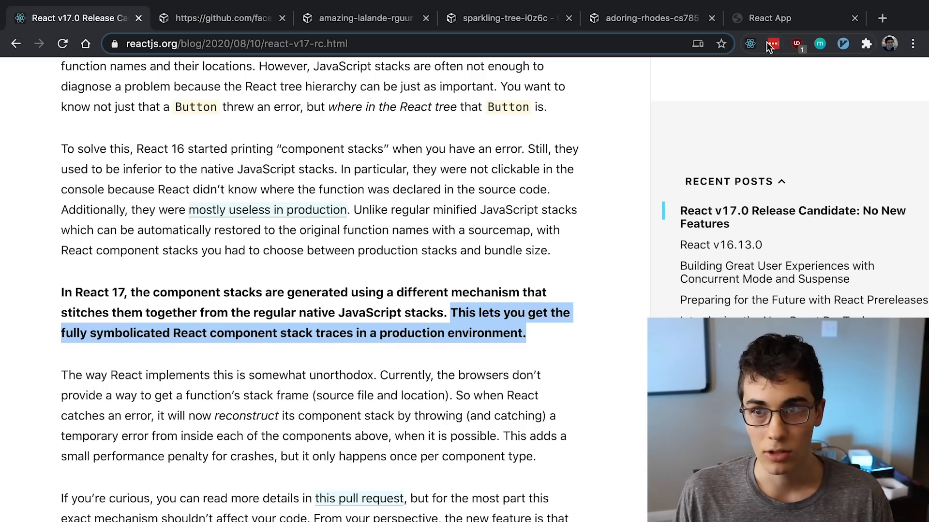
left_click(770, 18)
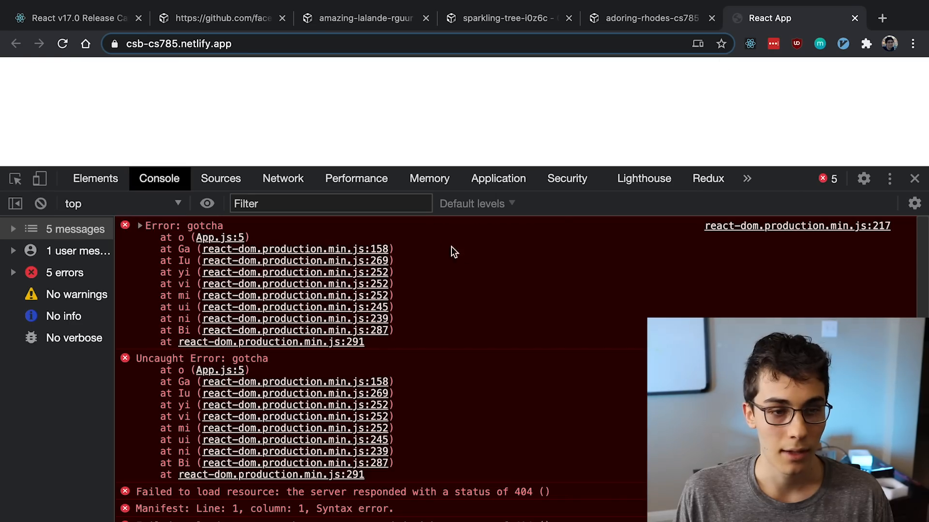
mouse_move(187, 255)
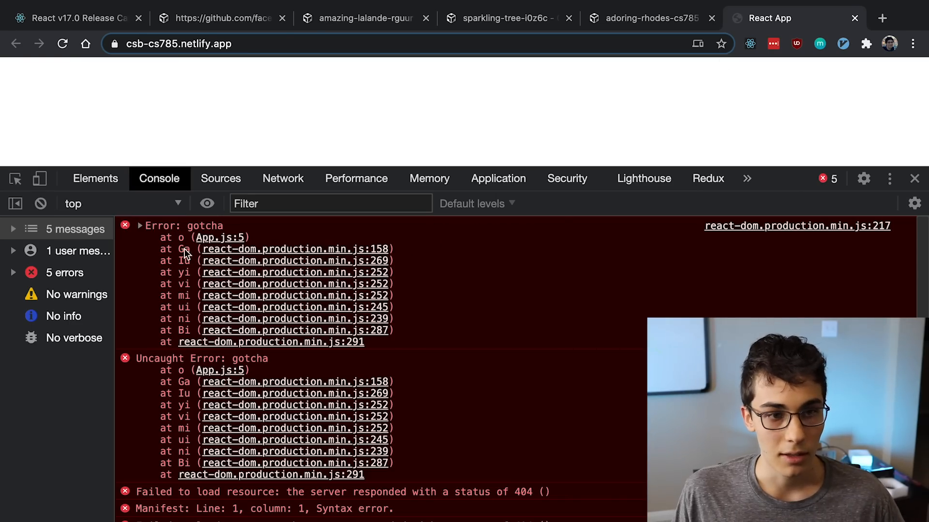
- Expand the first production 'Error: gotcha' stack, then scroll the blog to Removing Private Exports
left_click_drag(187, 255, 451, 329)
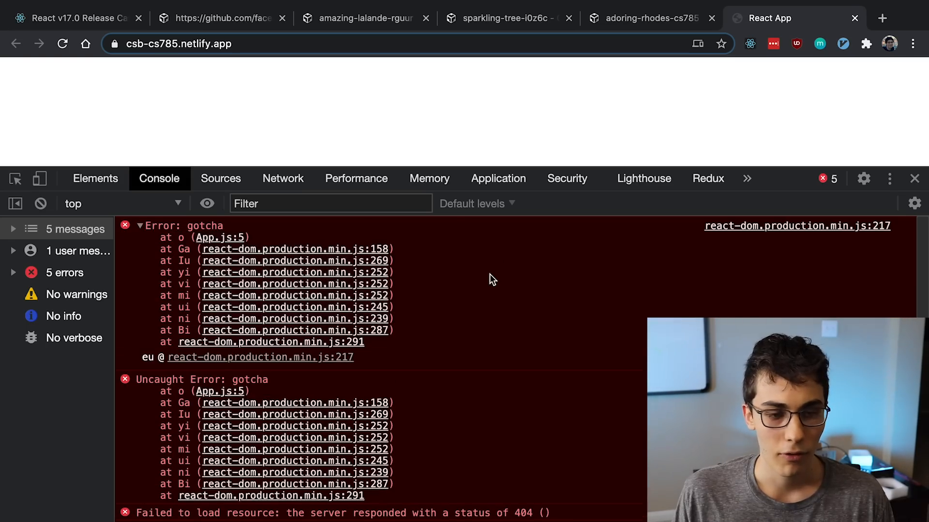
mouse_move(147, 74)
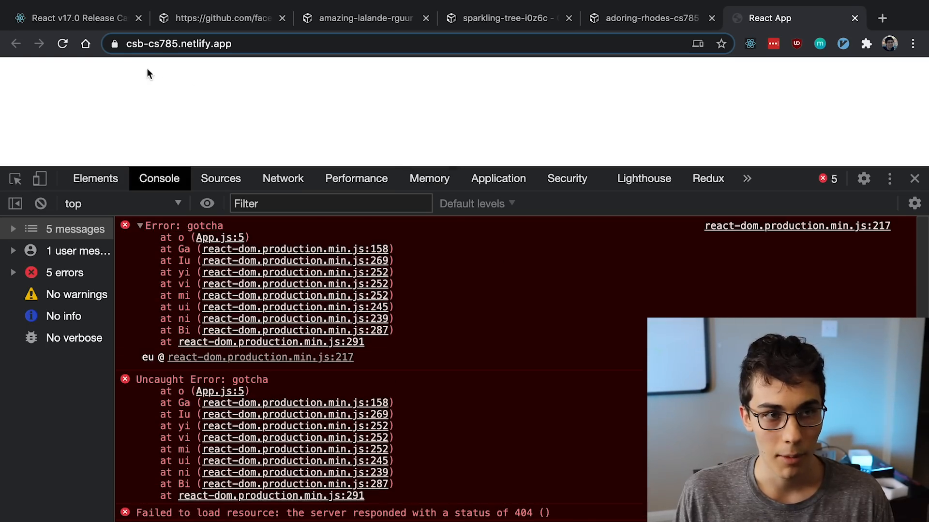
left_click(71, 18)
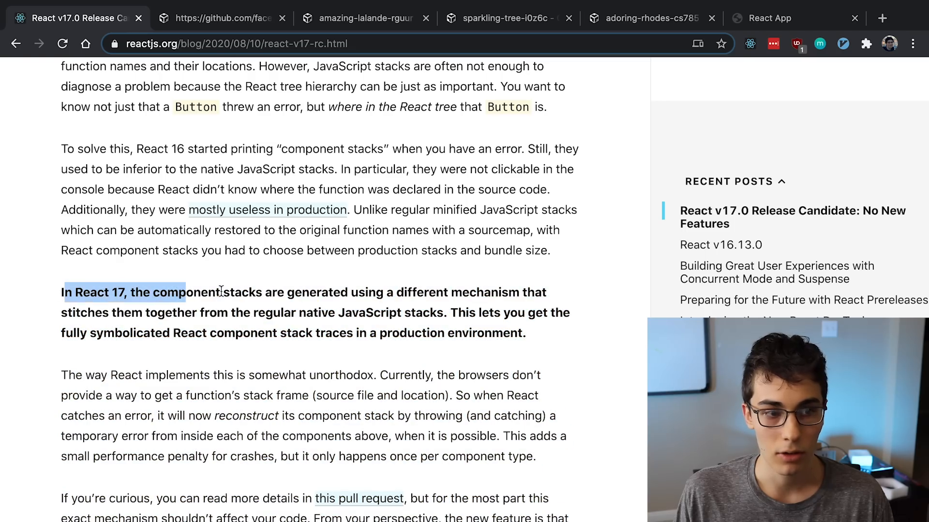
scroll("down", 3)
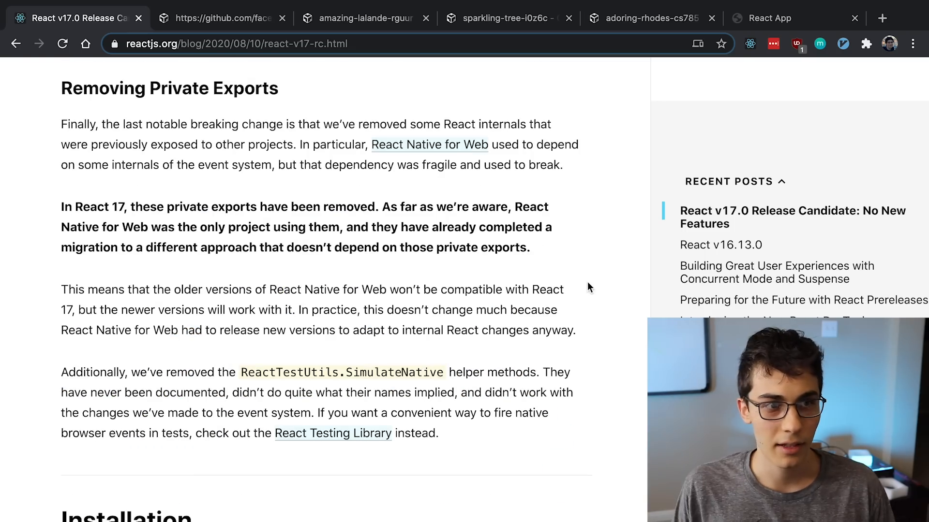